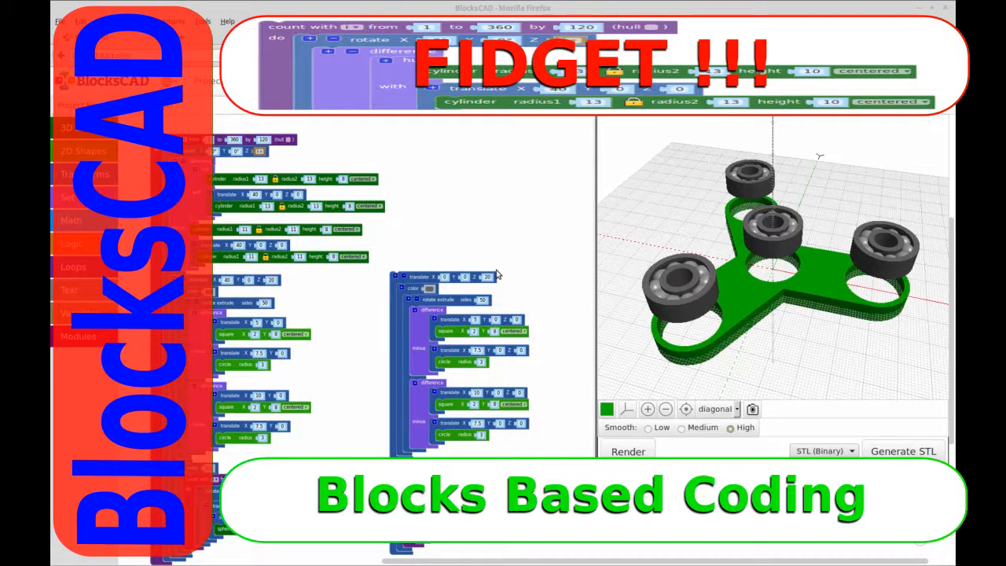
{"action": "mouse_move", "coordinate": [679, 324]}
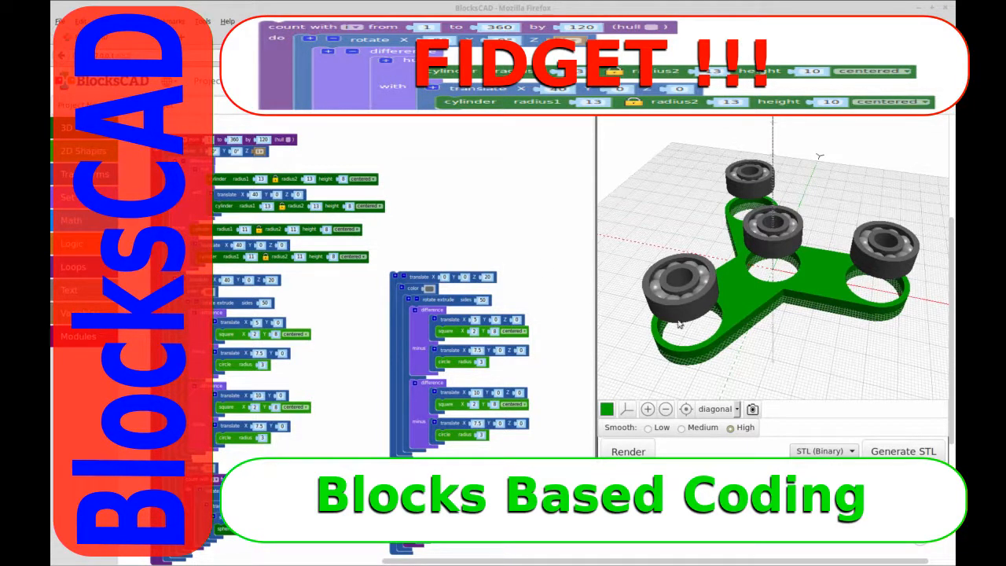
{"action": "mouse_move", "coordinate": [503, 264]}
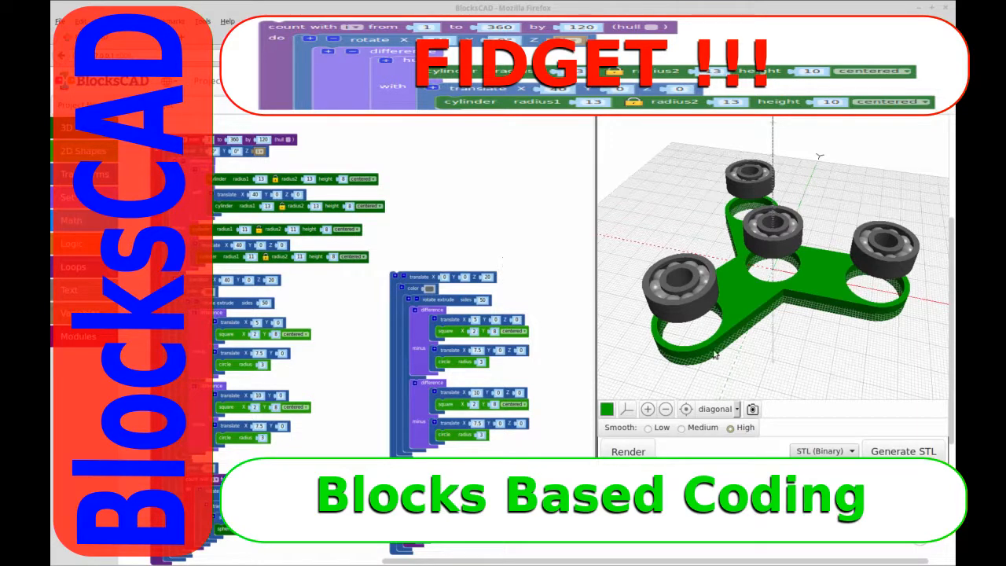
{"action": "mouse_move", "coordinate": [726, 311]}
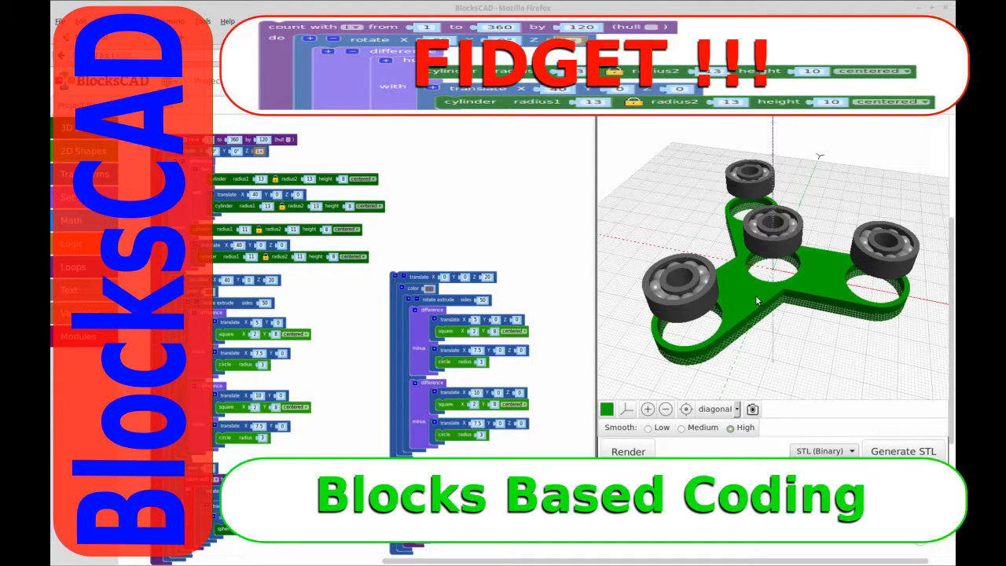
{"action": "mouse_move", "coordinate": [527, 242]}
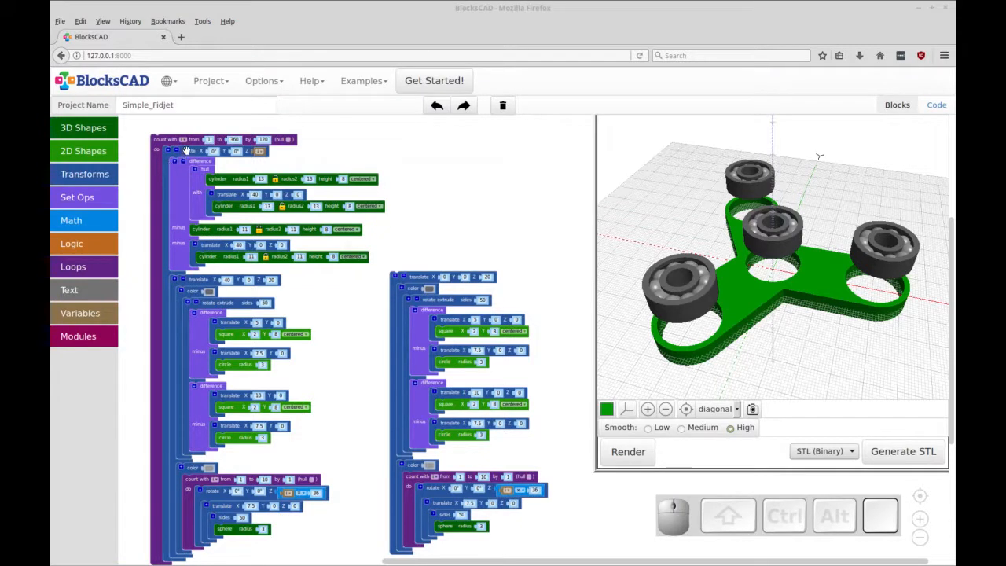
{"action": "mouse_move", "coordinate": [427, 243]}
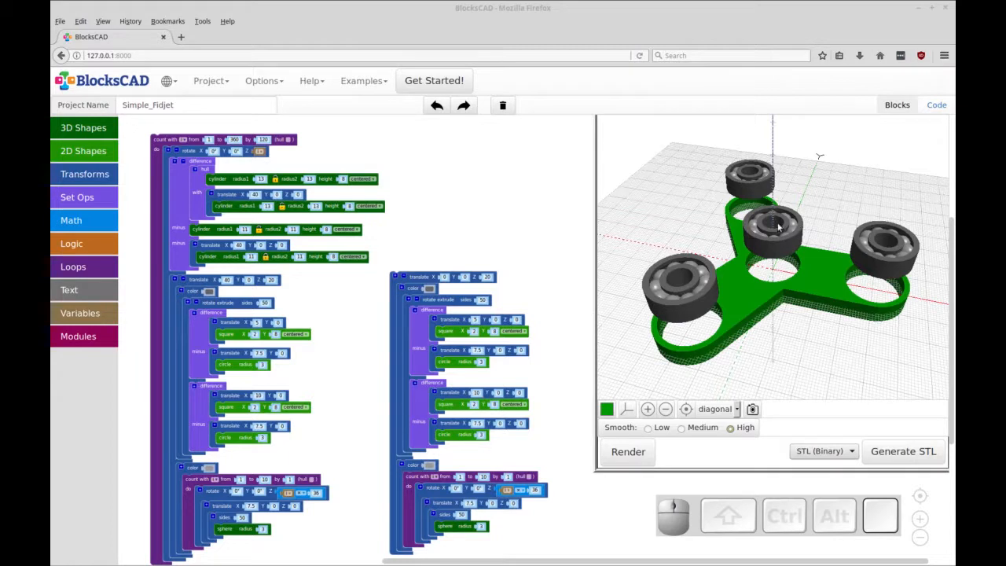
{"action": "mouse_move", "coordinate": [779, 228]}
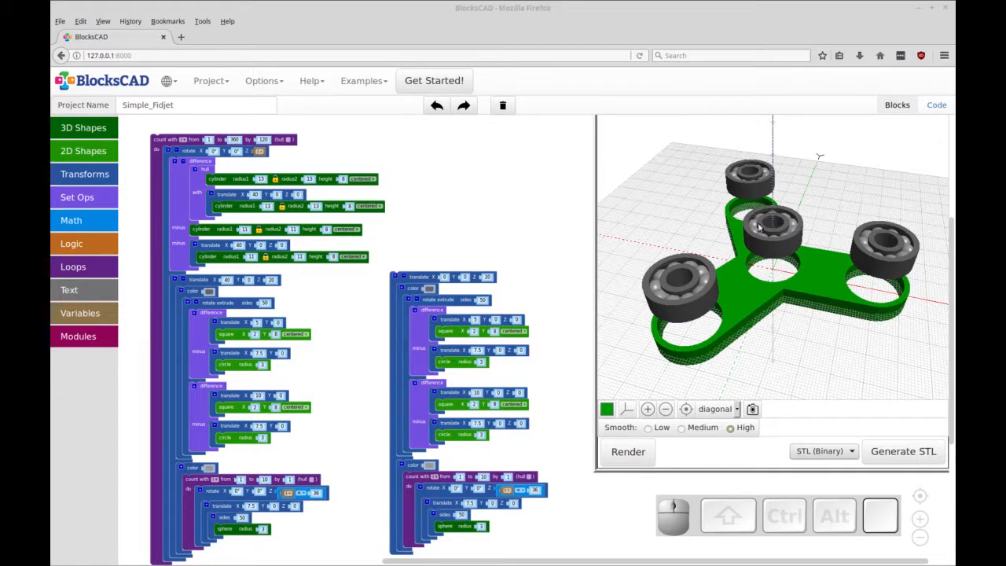
{"action": "mouse_move", "coordinate": [572, 264]}
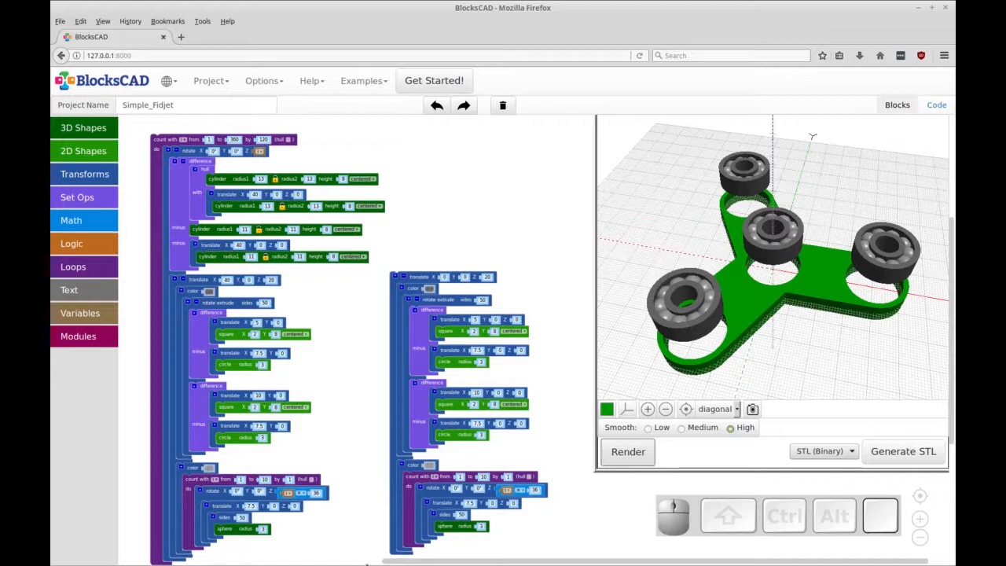
{"action": "mouse_move", "coordinate": [307, 286]}
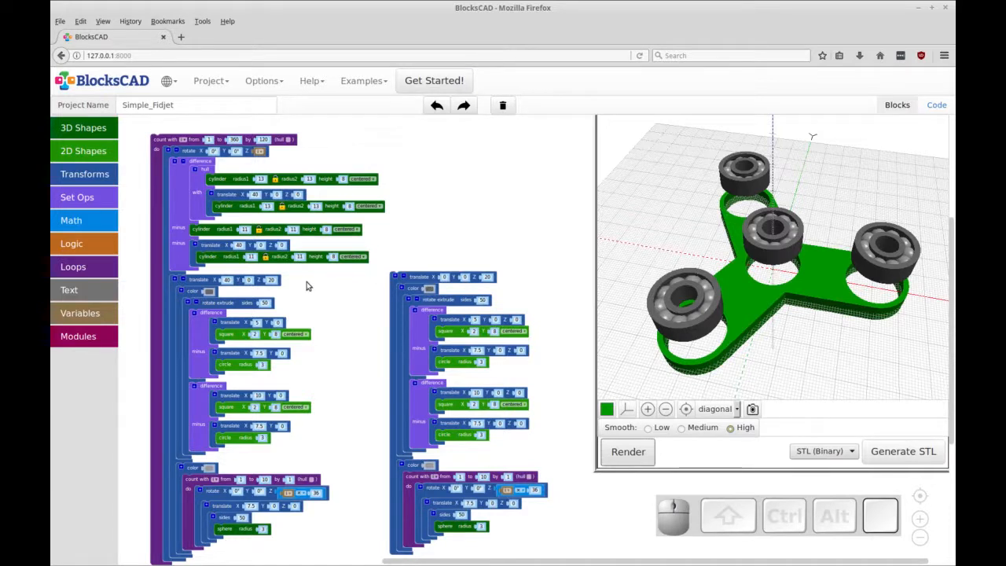
{"action": "mouse_move", "coordinate": [657, 333]}
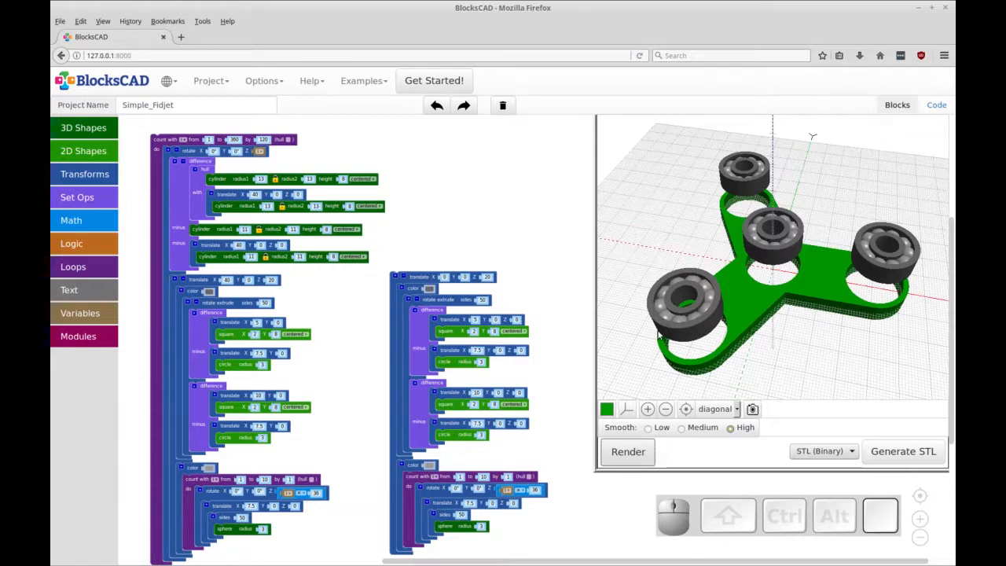
{"action": "mouse_move", "coordinate": [616, 338]}
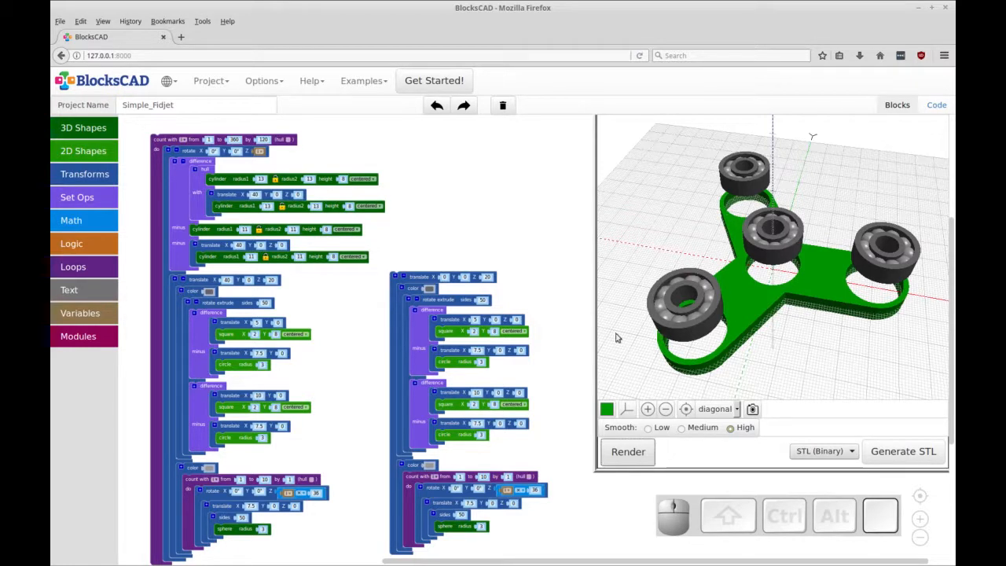
{"action": "mouse_move", "coordinate": [481, 233]}
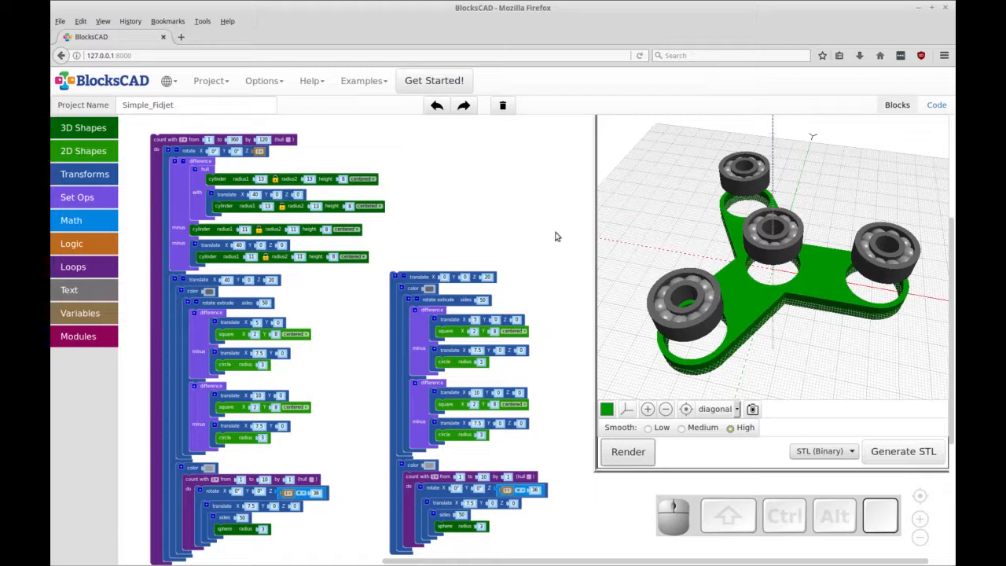
- Start a blank project from the Project menu, leaving an empty workspace and grid
{"action": "key", "text": "ctrl"}
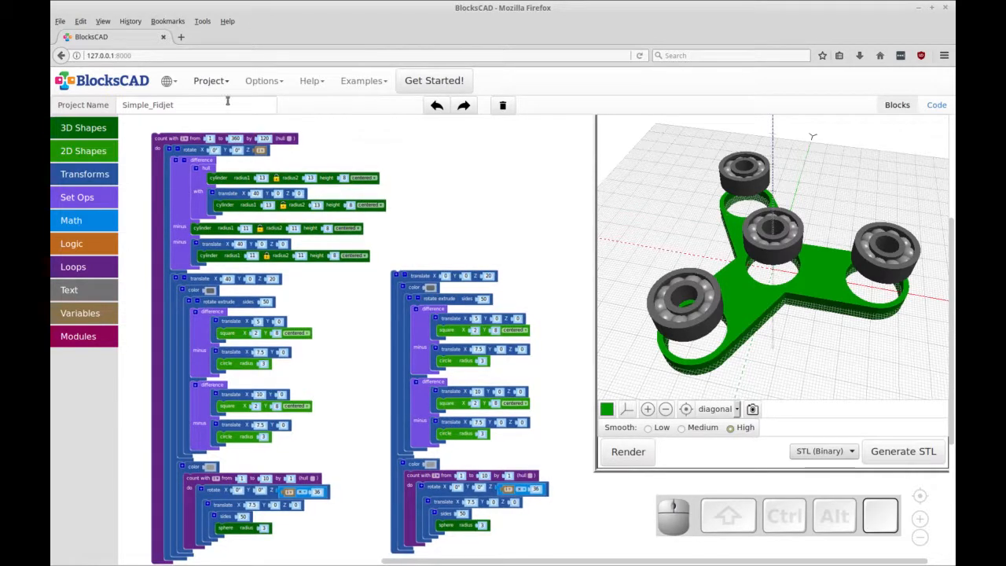
{"action": "left_click", "coordinate": [211, 80]}
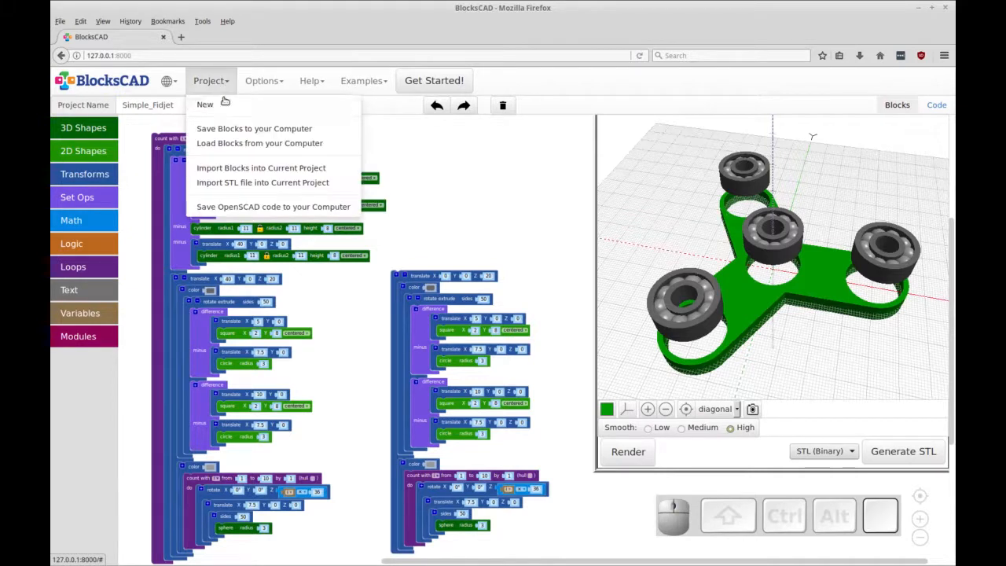
{"action": "left_click", "coordinate": [205, 104]}
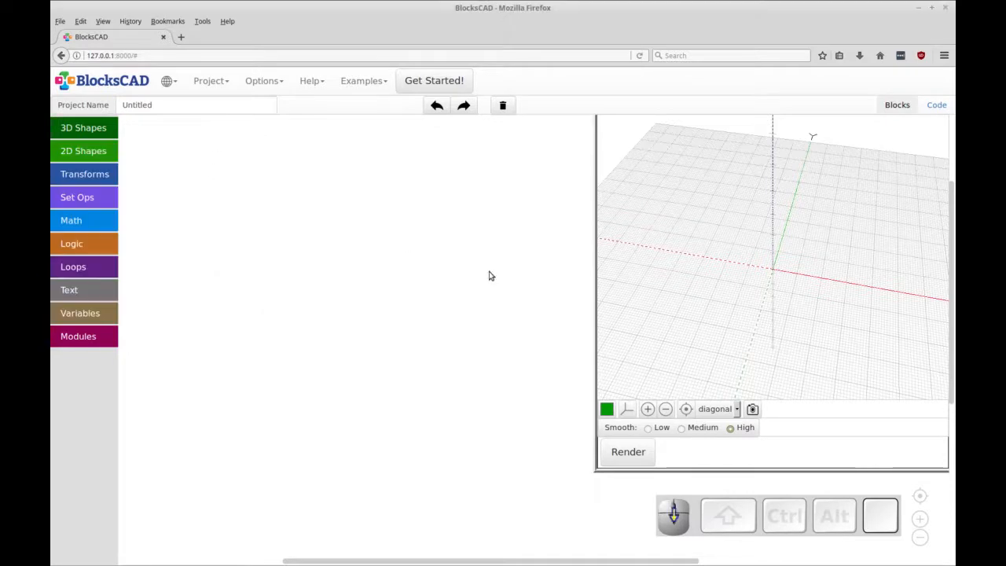
{"action": "mouse_move", "coordinate": [156, 129]}
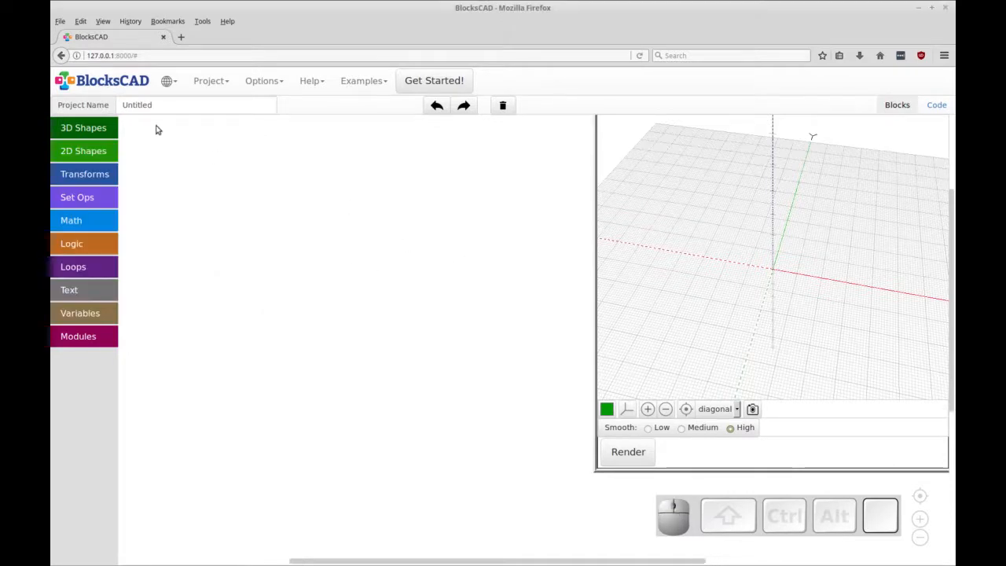
{"action": "left_click", "coordinate": [196, 104]}
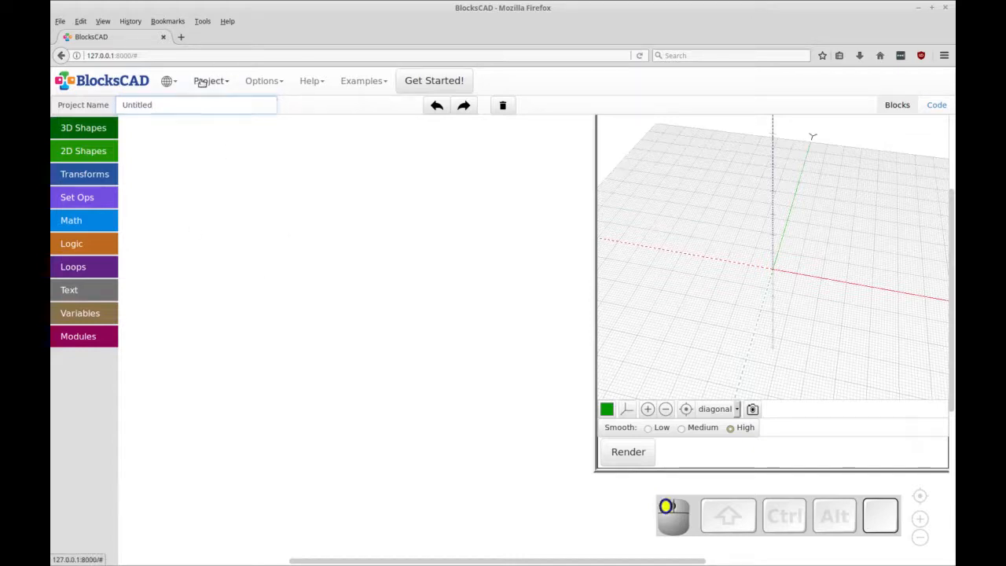
{"action": "left_click", "coordinate": [210, 80]}
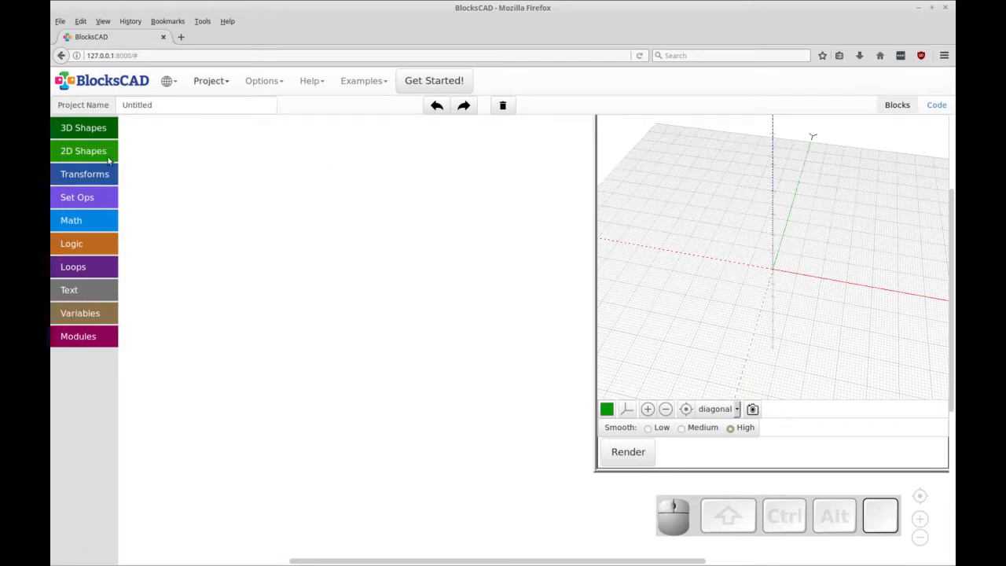
{"action": "left_click", "coordinate": [83, 127]}
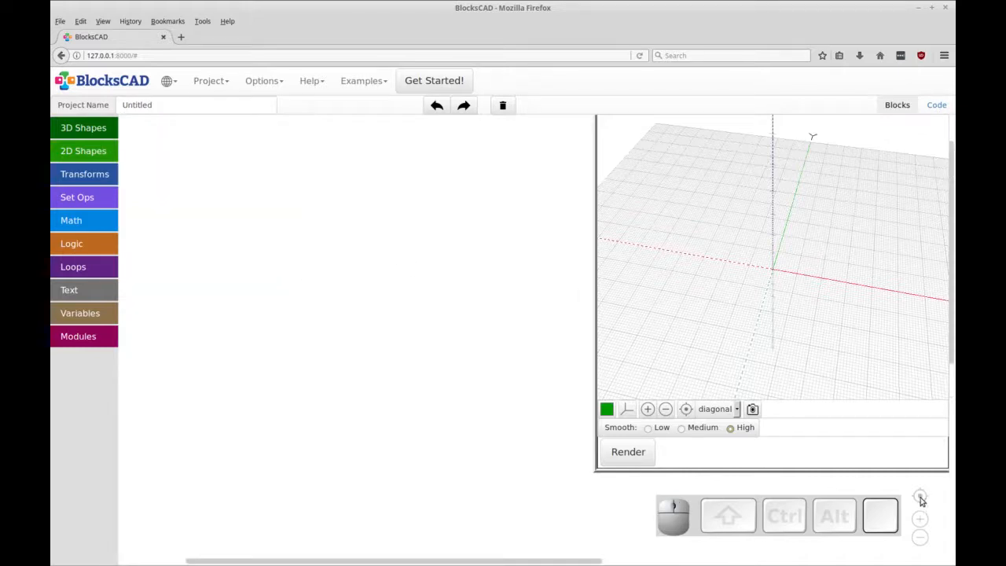
- Place a radius-10, height-10 cylinder from 3D Shapes and duplicate it into four cylinders
{"action": "left_click", "coordinate": [83, 128]}
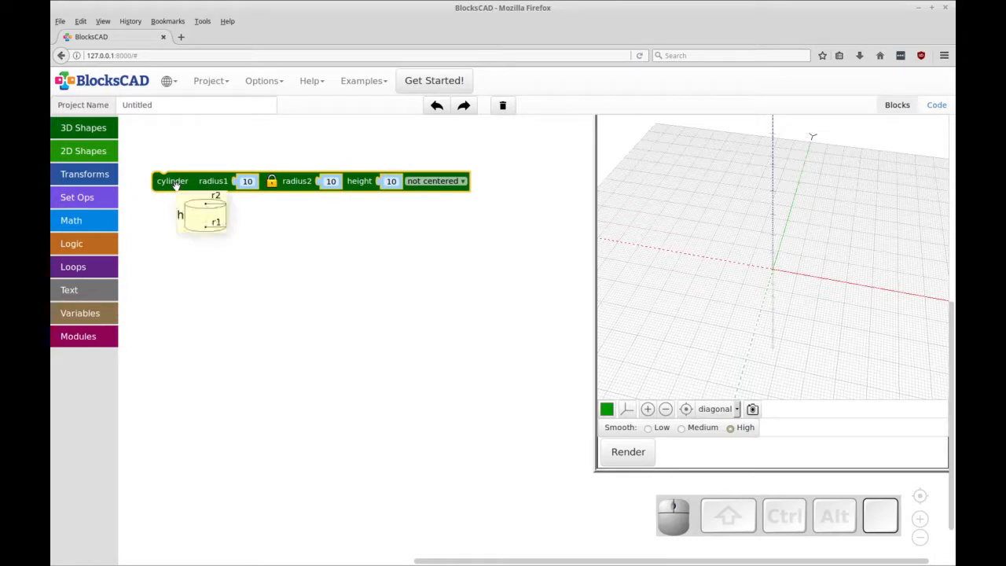
{"action": "right_click", "coordinate": [173, 181]}
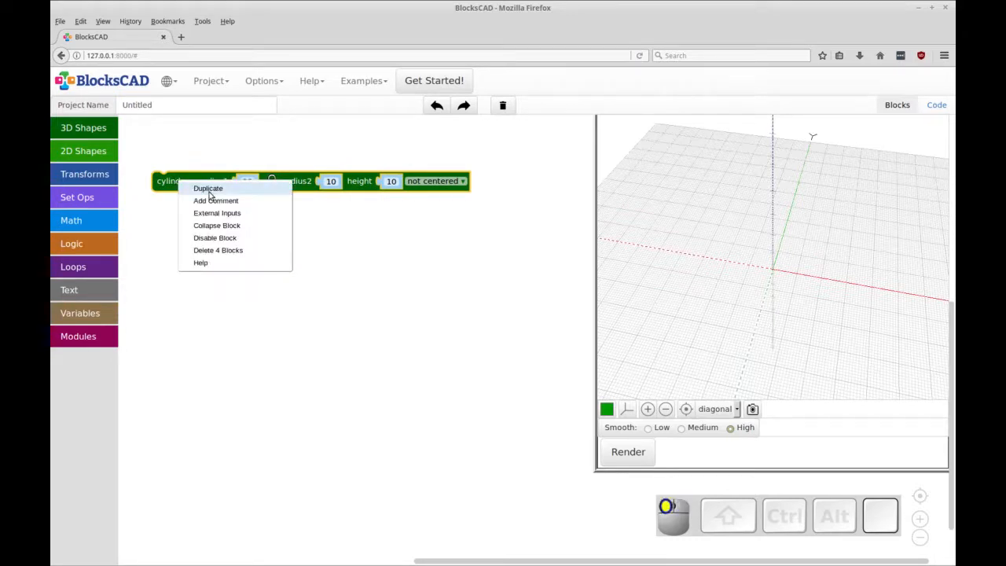
{"action": "left_click", "coordinate": [207, 189]}
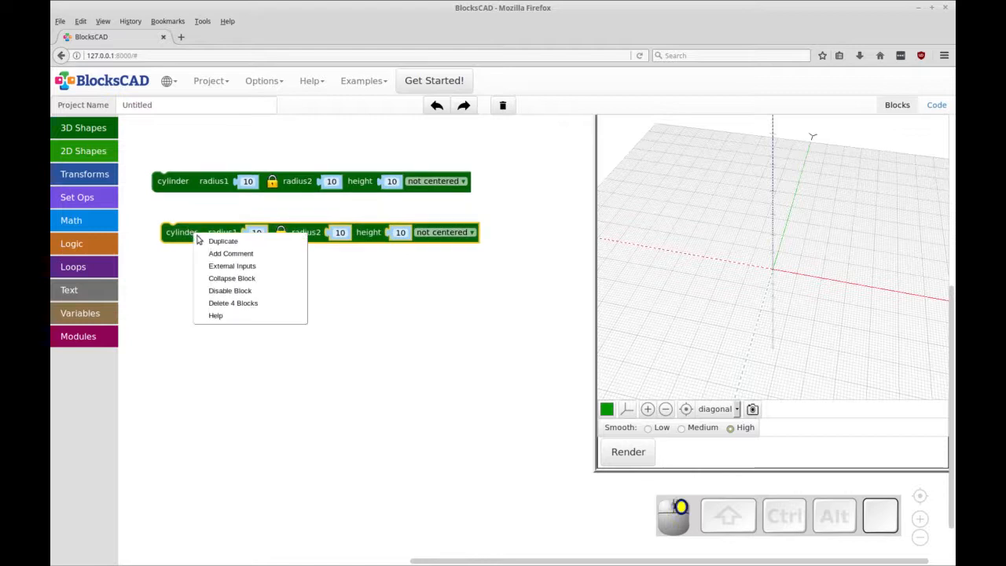
{"action": "left_click", "coordinate": [223, 240]}
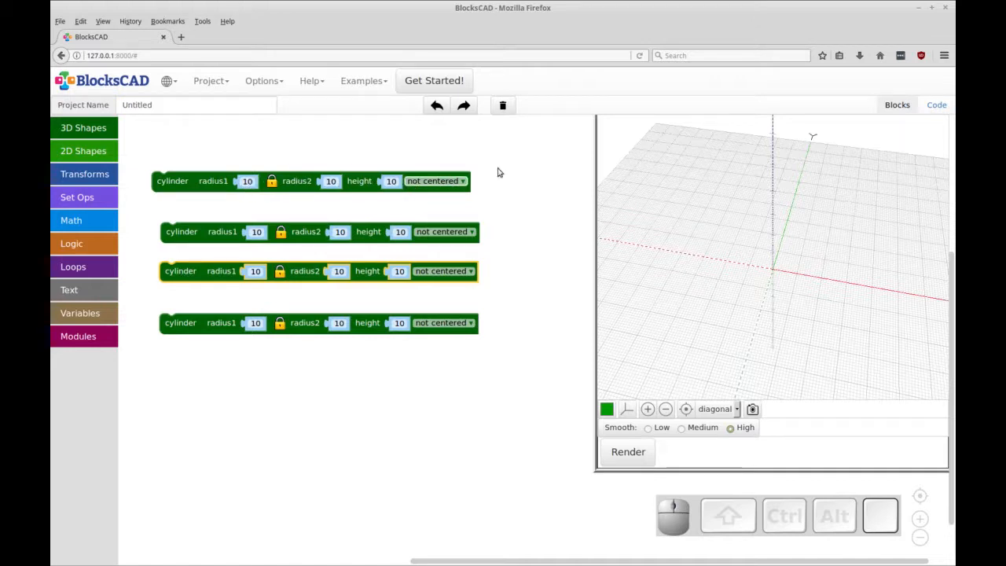
{"action": "mouse_move", "coordinate": [207, 184]}
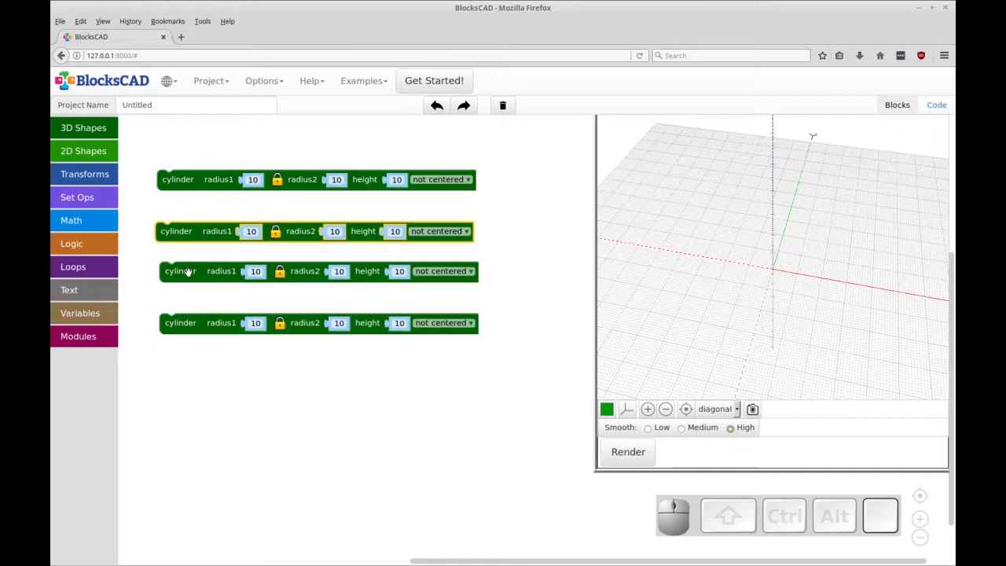
{"action": "mouse_move", "coordinate": [192, 294]}
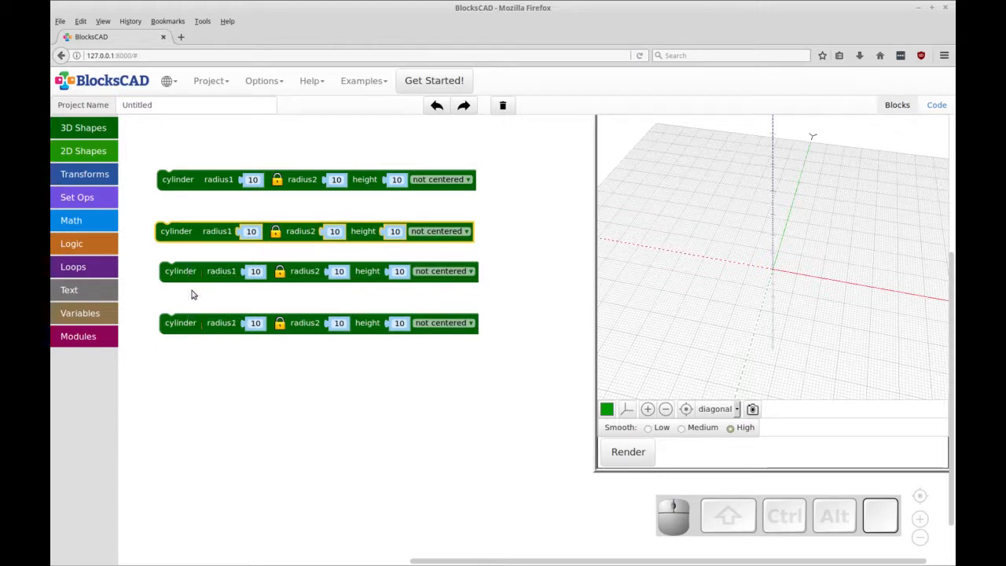
{"action": "mouse_move", "coordinate": [189, 324]}
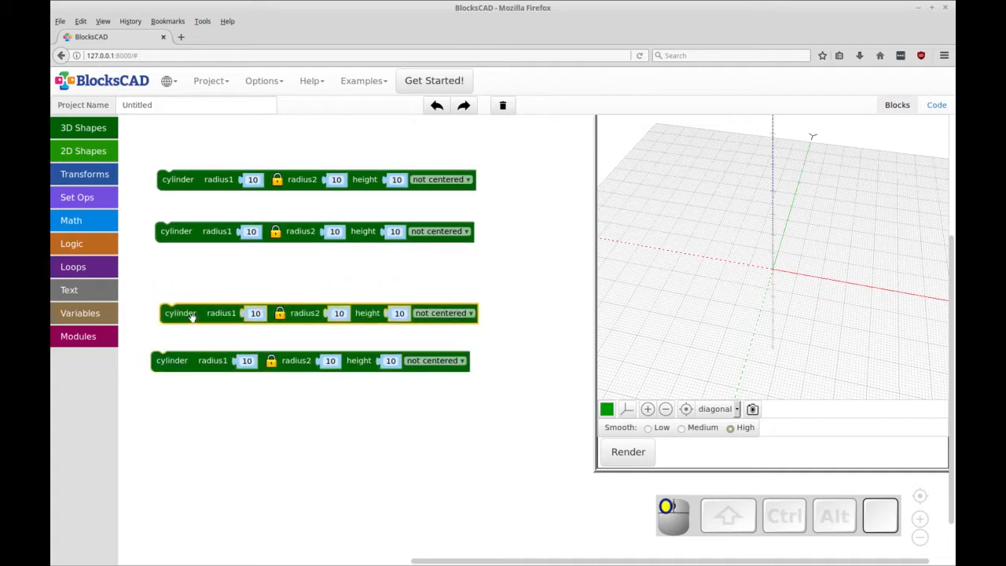
{"action": "mouse_move", "coordinate": [180, 220]}
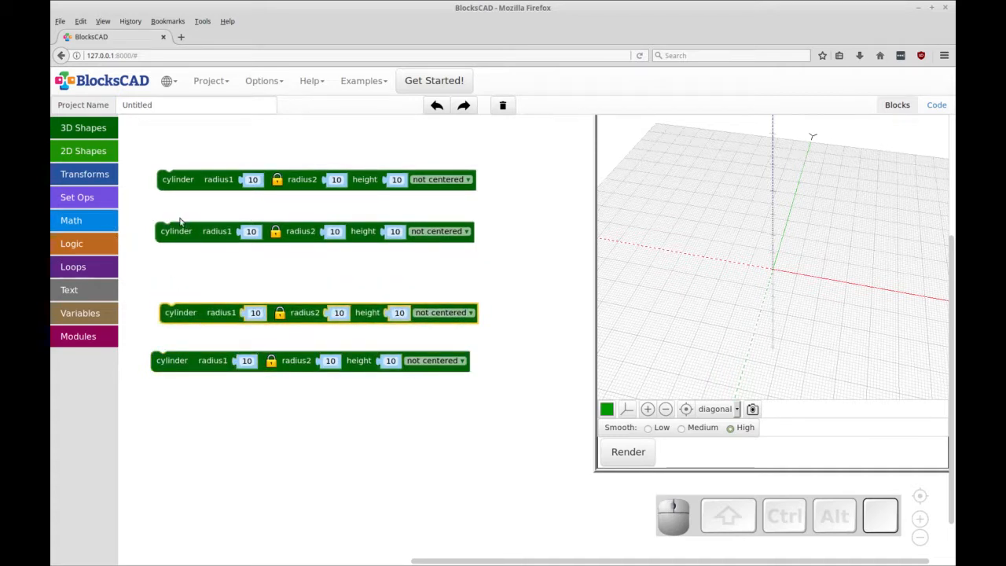
- Translate the second cylinder 40 along X and set both top cylinders to centered
{"action": "left_click", "coordinate": [85, 173]}
{"action": "type", "text": "4"}
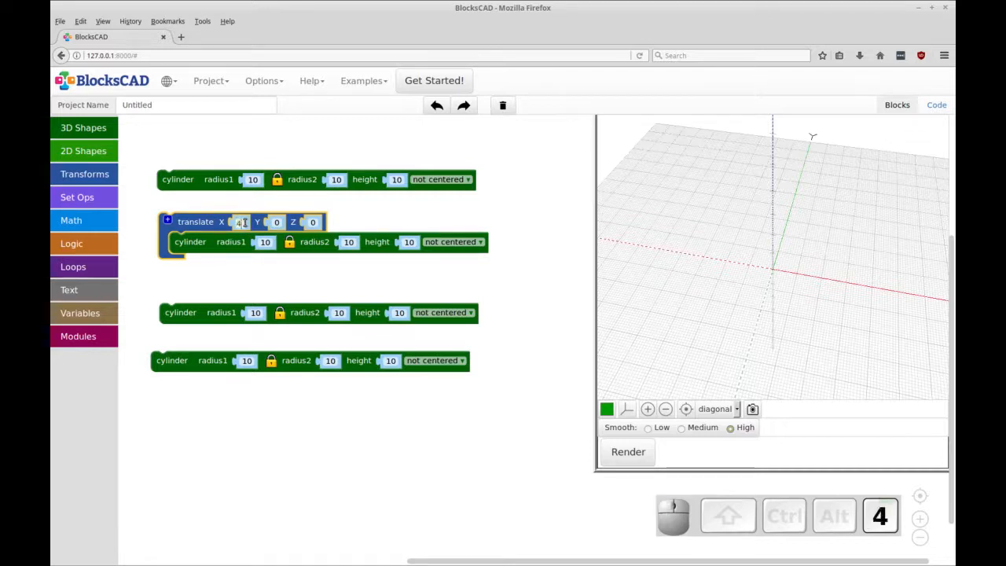
{"action": "type", "text": "0"}
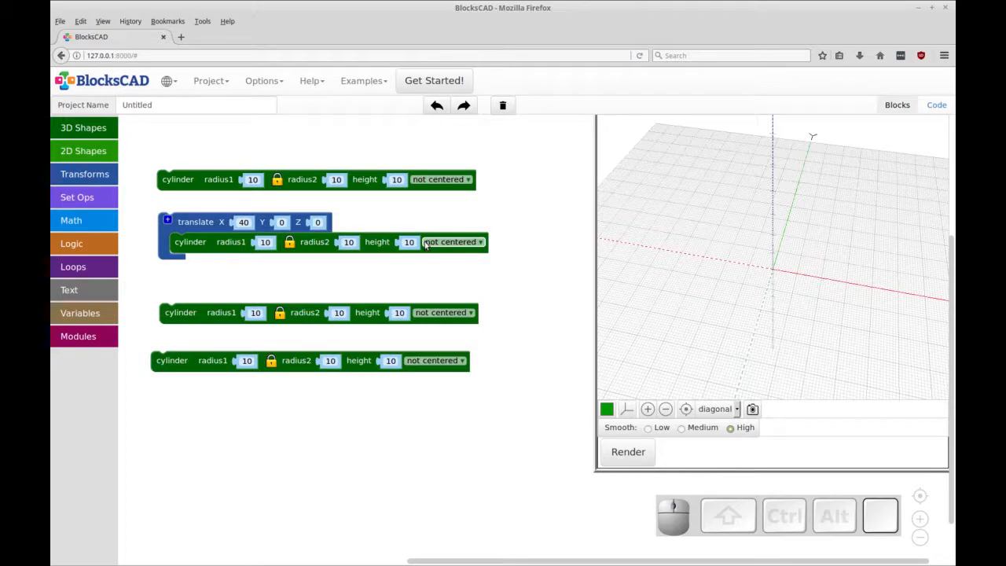
{"action": "left_click", "coordinate": [452, 242]}
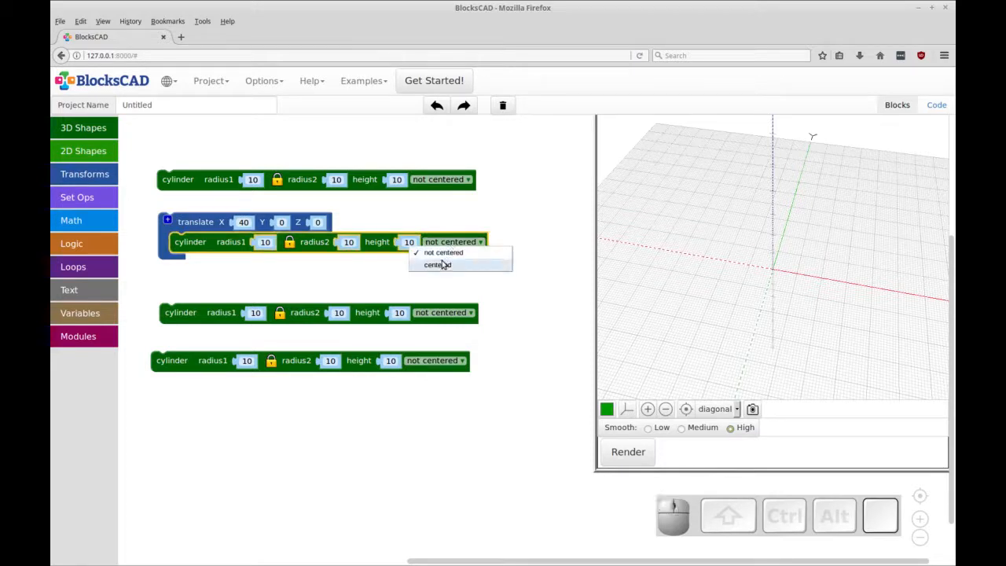
{"action": "left_click", "coordinate": [437, 264]}
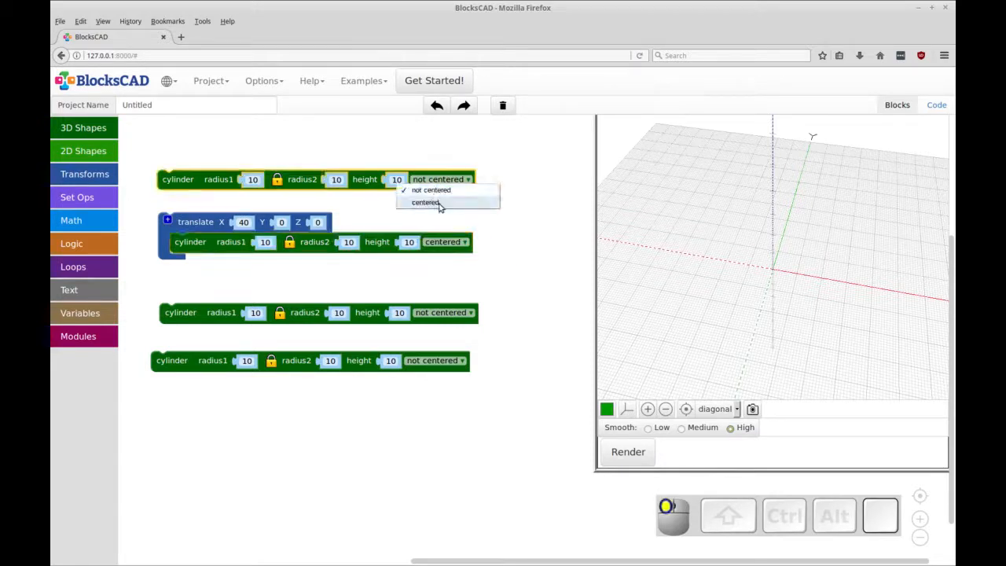
{"action": "left_click", "coordinate": [424, 201]}
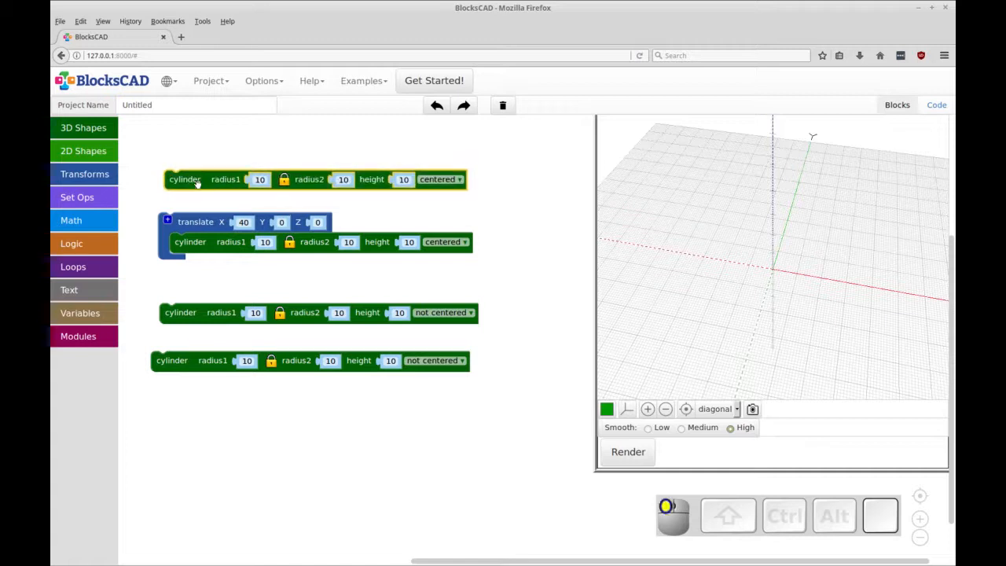
{"action": "mouse_move", "coordinate": [352, 314]}
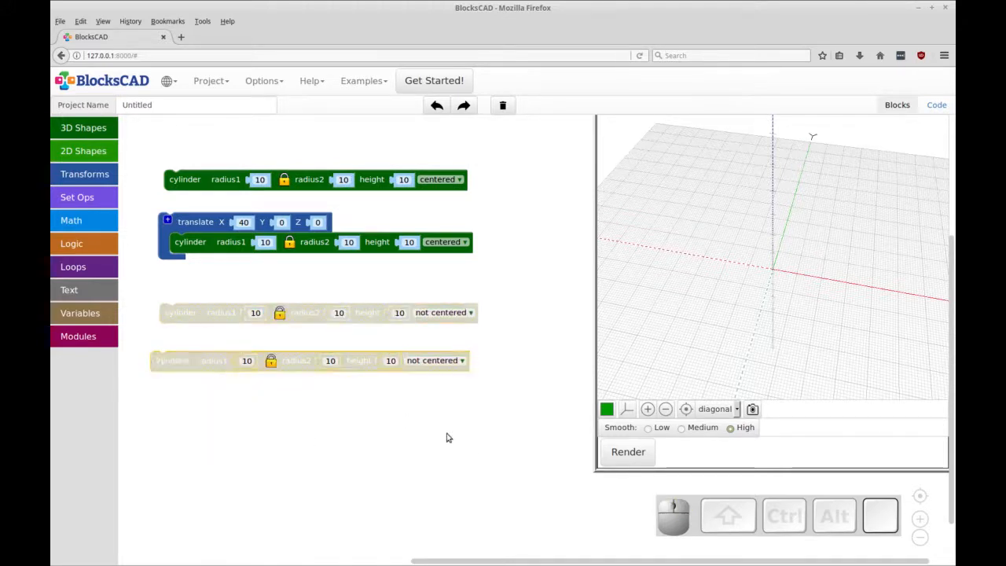
- Set both active cylinders to radius 13 and render the two side-by-side discs
{"action": "left_click", "coordinate": [629, 451]}
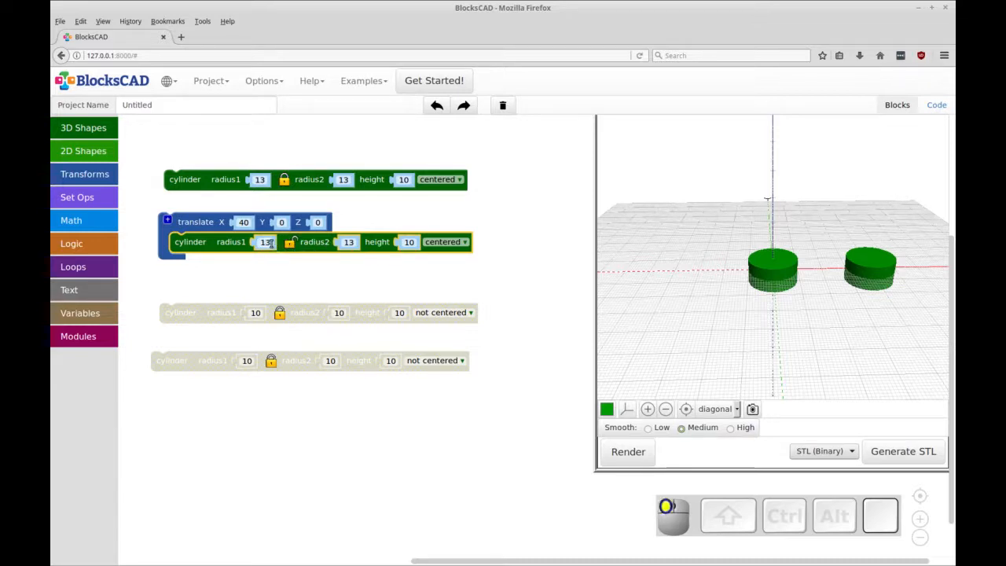
{"action": "triple_click", "coordinate": [264, 242]}
{"action": "type", "text": "14"}
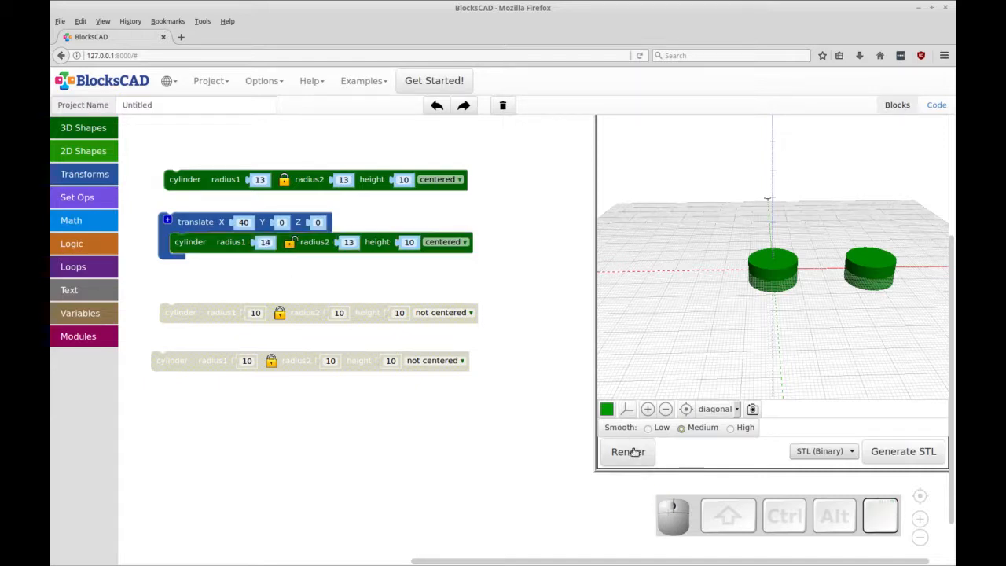
{"action": "left_click", "coordinate": [627, 451]}
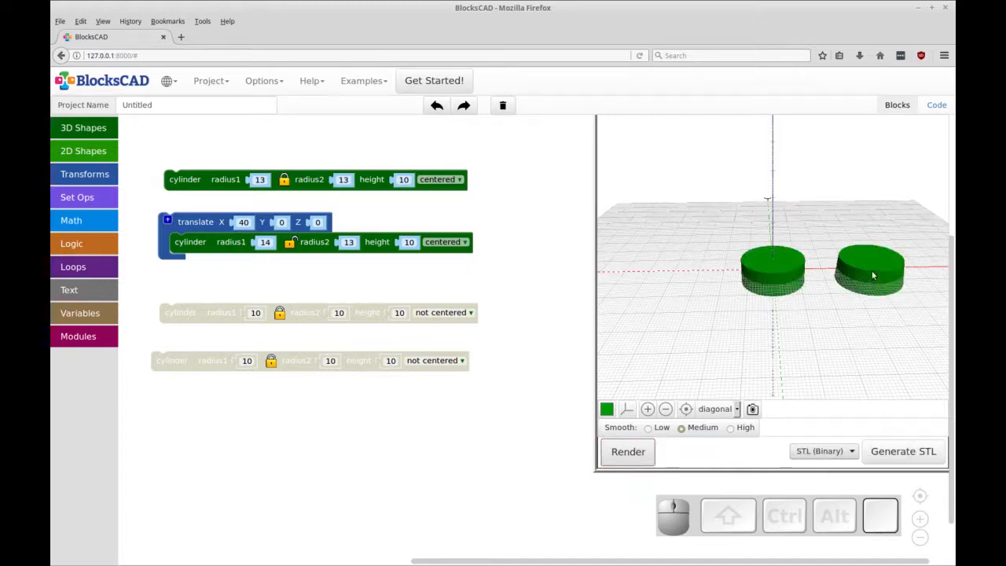
{"action": "triple_click", "coordinate": [264, 242]}
{"action": "type", "text": "13"}
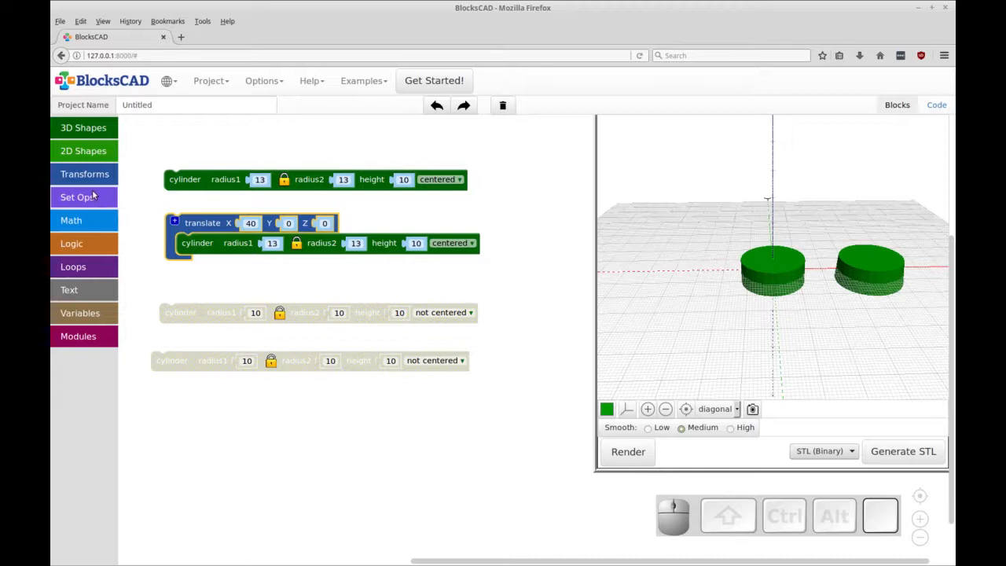
- Wrap both active cylinders in a Set Ops hull block and check the generated code
{"action": "left_click", "coordinate": [77, 198]}
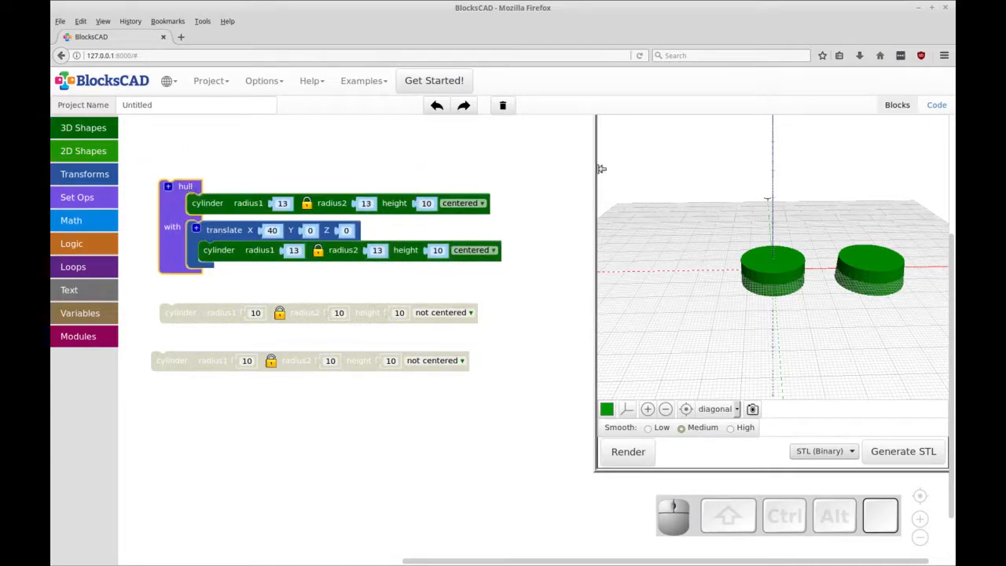
{"action": "left_click", "coordinate": [937, 104]}
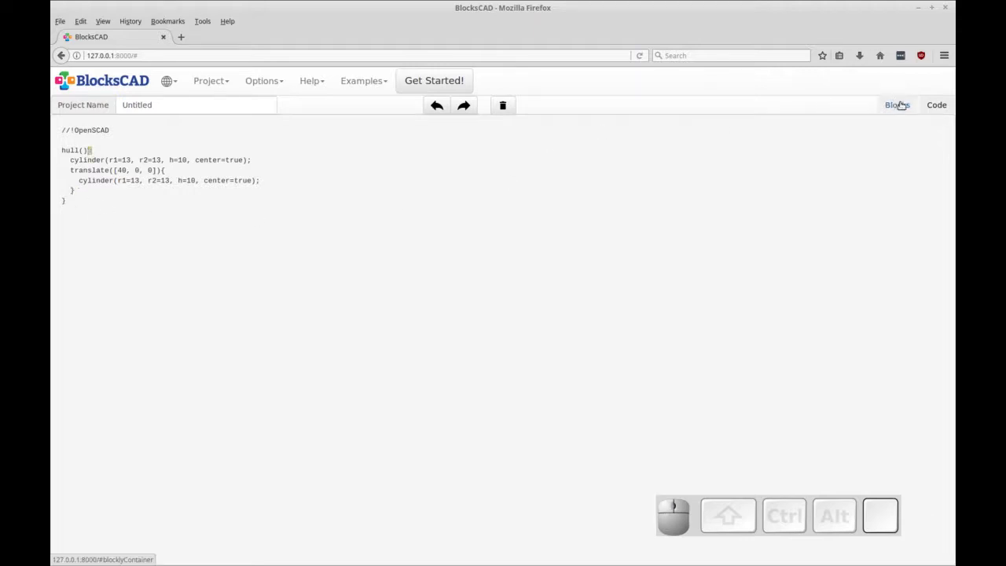
{"action": "left_click", "coordinate": [896, 103]}
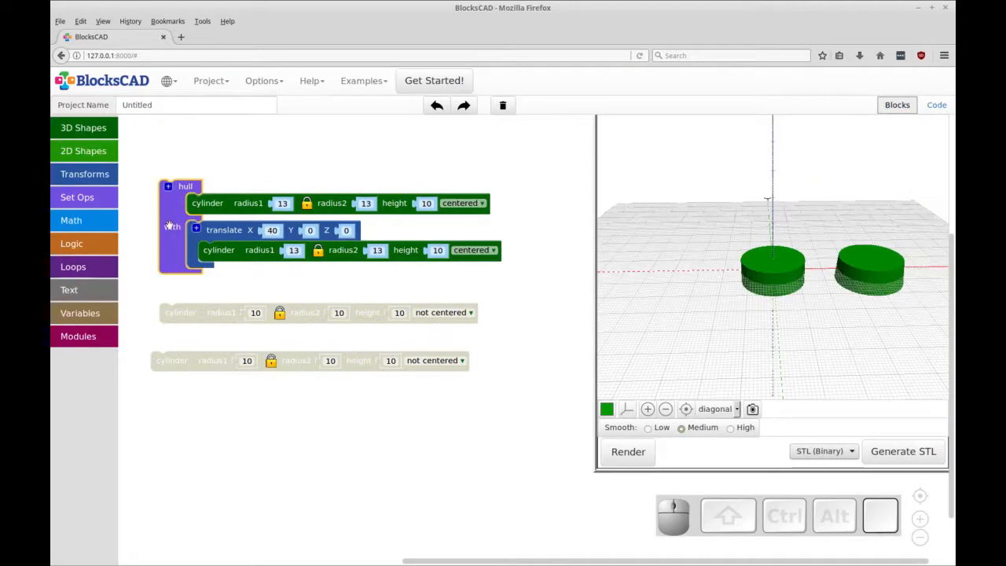
{"action": "mouse_move", "coordinate": [188, 276]}
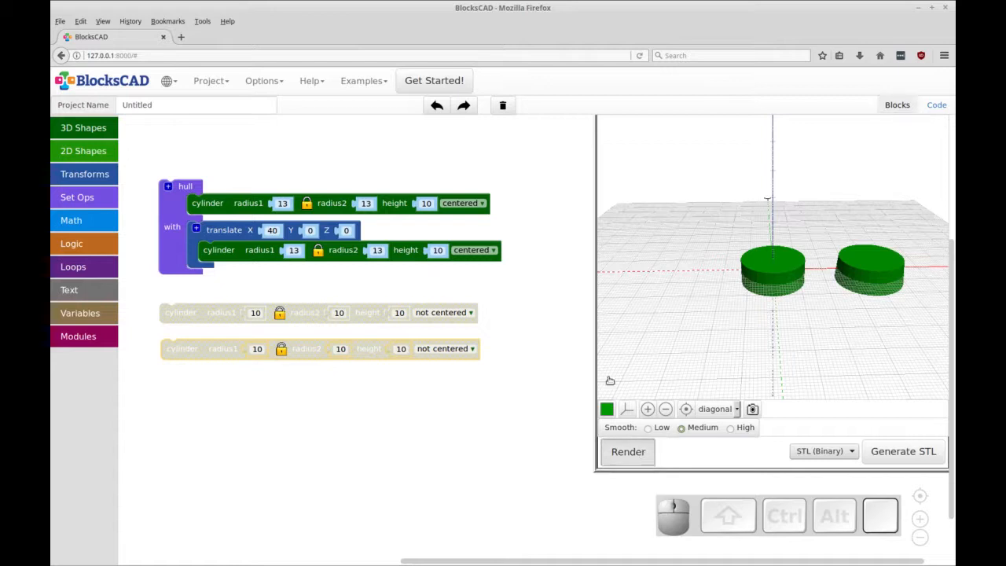
- Render the hulled slab, re-enable the two radius-10 cylinders, centered, one translated 40 along X
{"action": "left_click", "coordinate": [627, 451]}
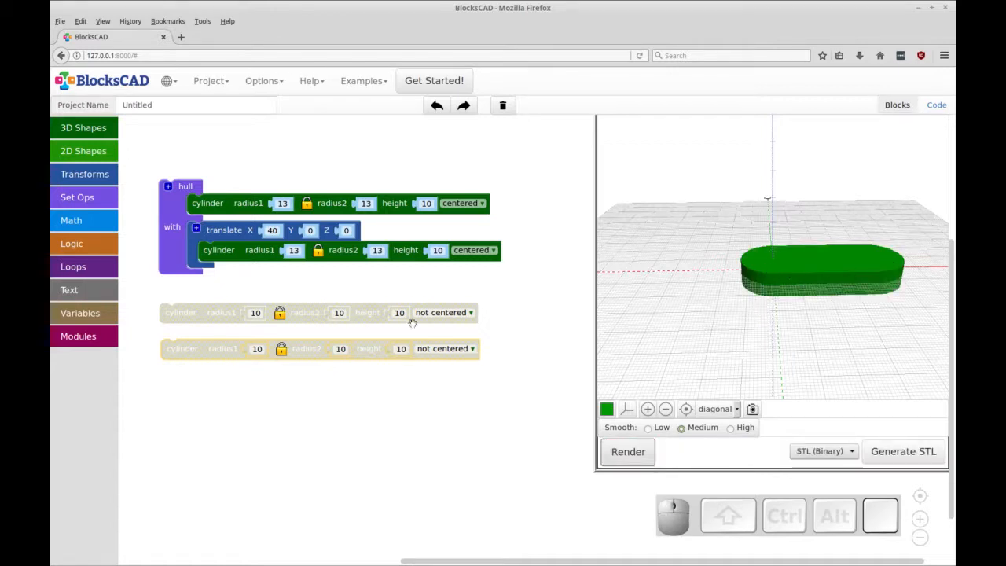
{"action": "right_click", "coordinate": [201, 311]}
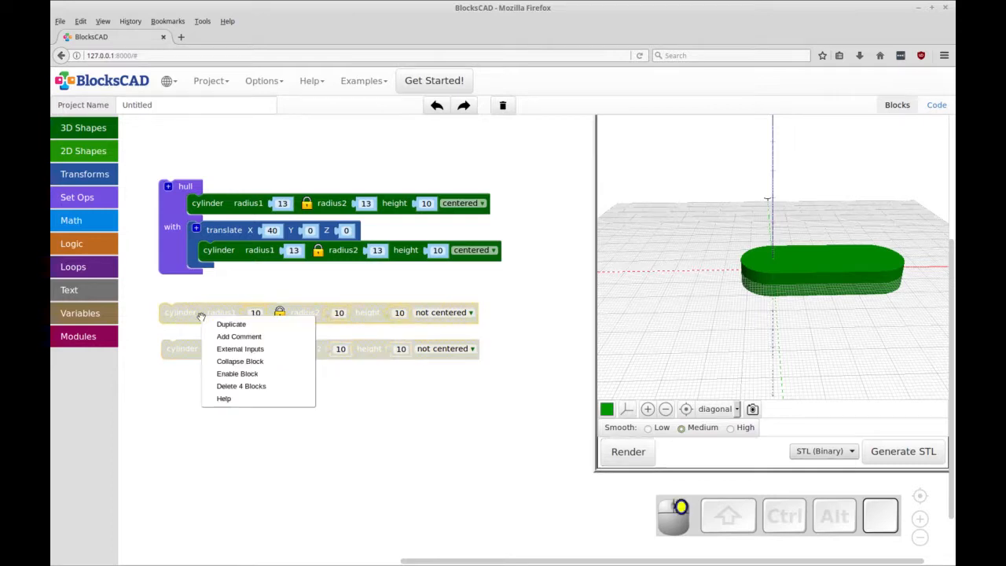
{"action": "mouse_move", "coordinate": [255, 385]}
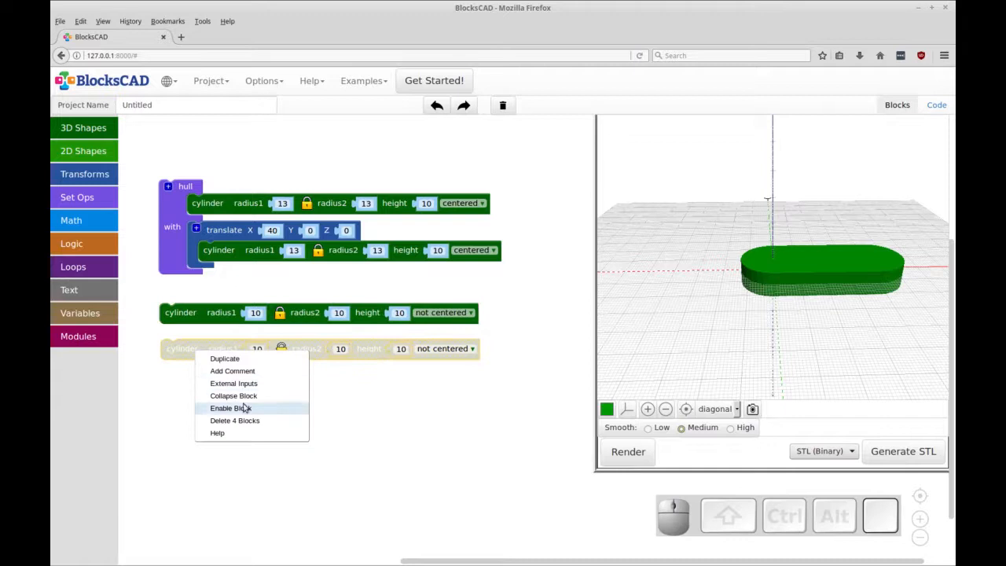
{"action": "left_click", "coordinate": [229, 408]}
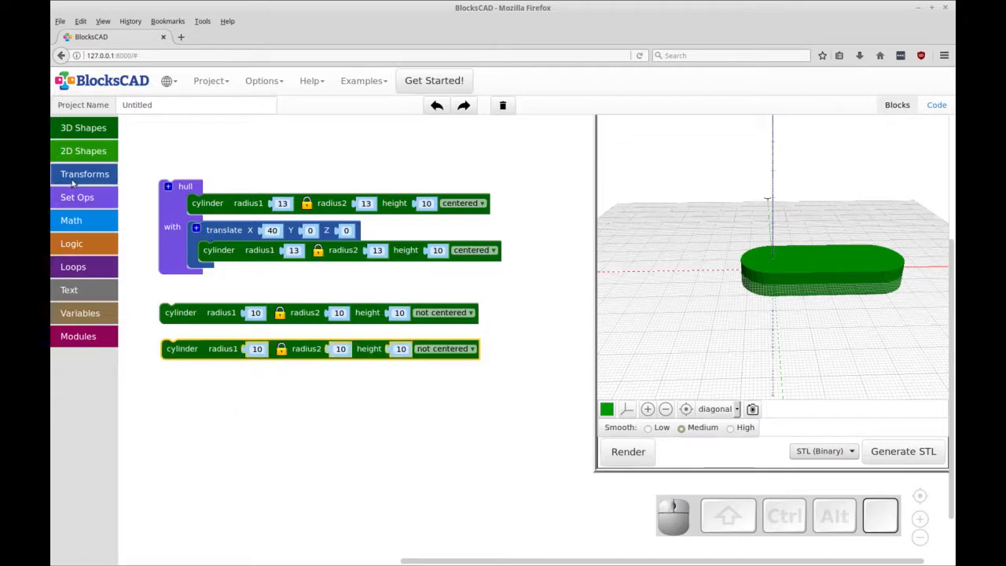
{"action": "left_click", "coordinate": [85, 173]}
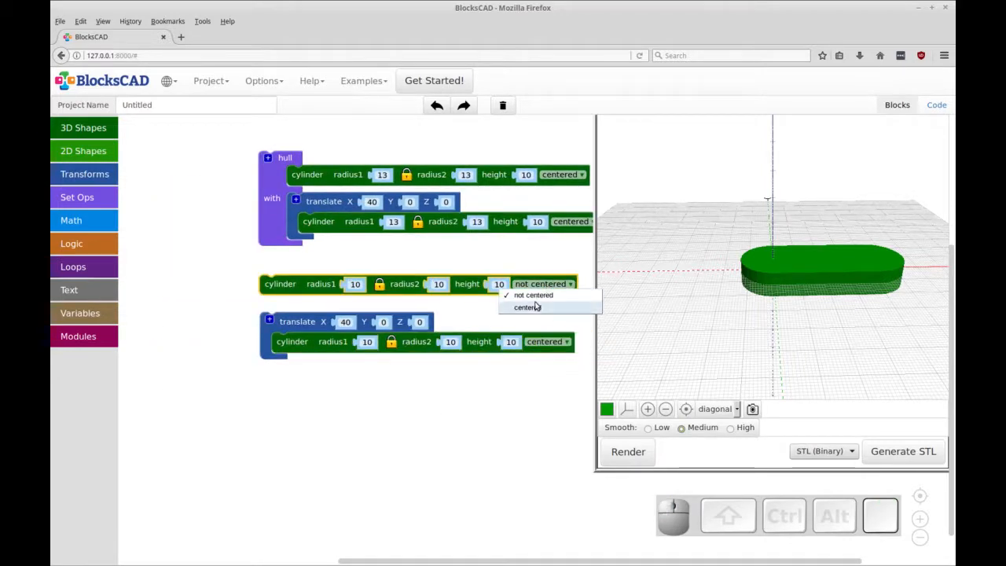
{"action": "left_click", "coordinate": [525, 306]}
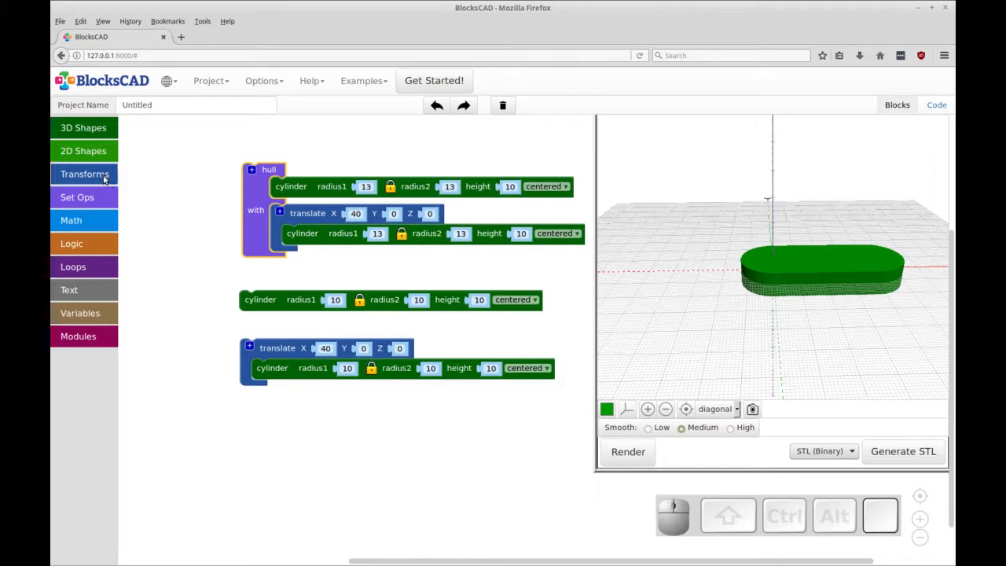
- Subtract both radius-10 cylinders from the hulled slab with a difference block
{"action": "left_click", "coordinate": [85, 173]}
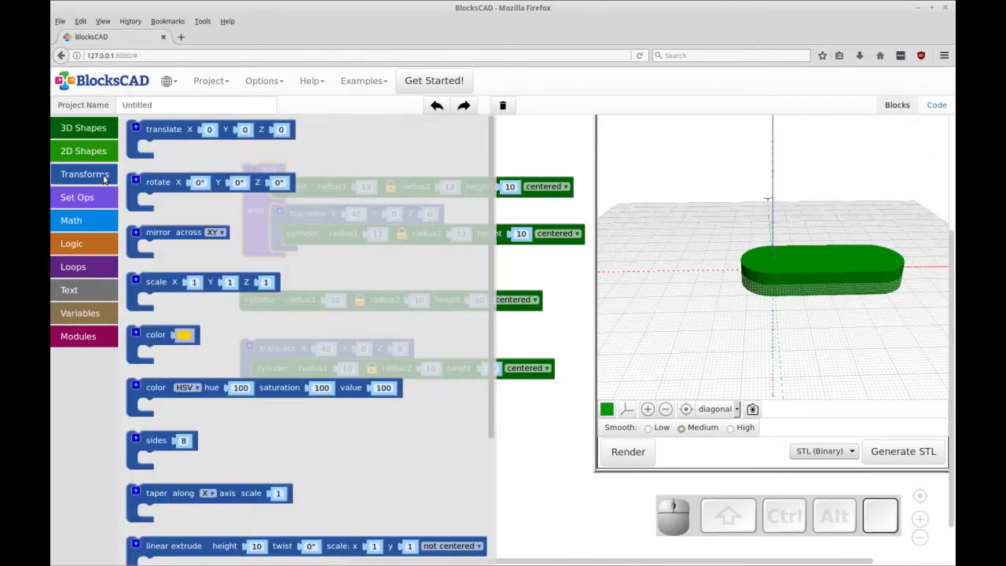
{"action": "scroll", "scroll_direction": "down", "scroll_amount": 3}
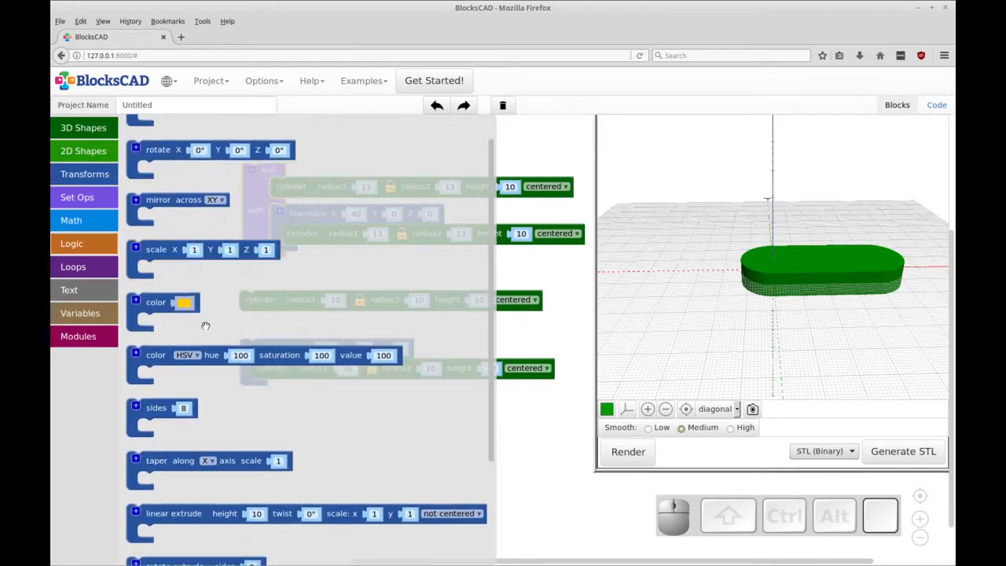
{"action": "scroll", "scroll_direction": "down", "scroll_amount": 3}
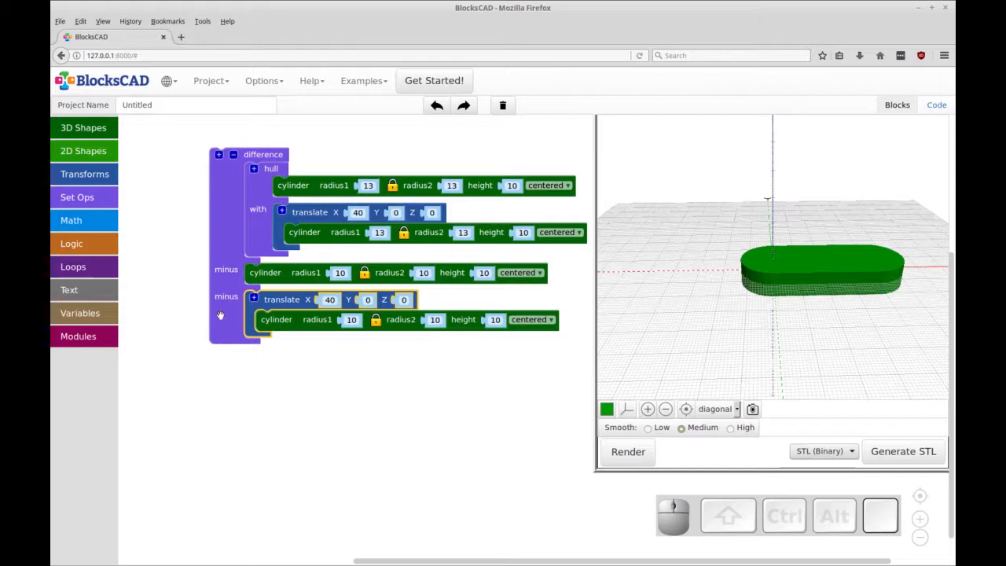
{"action": "mouse_move", "coordinate": [226, 295]}
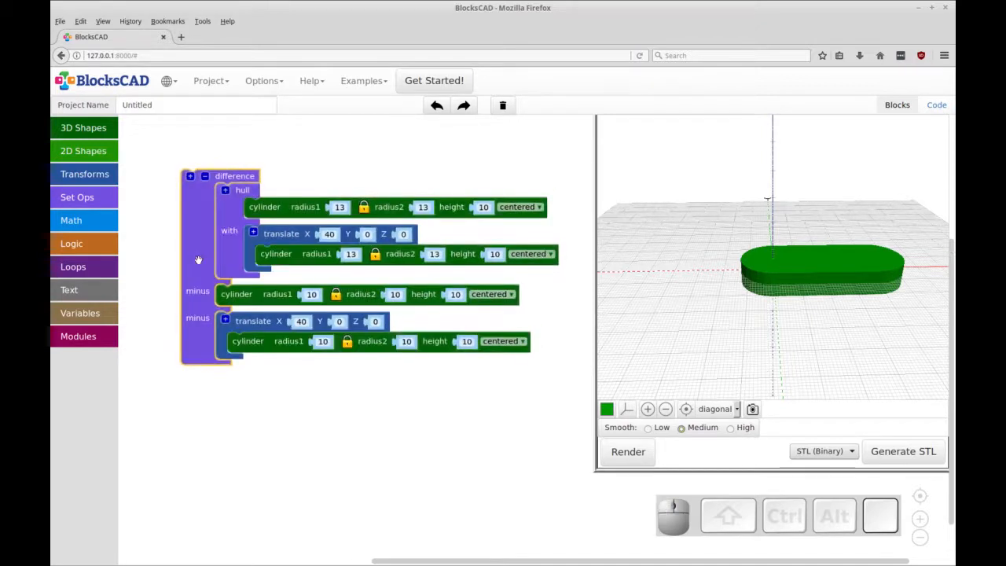
{"action": "mouse_move", "coordinate": [198, 267]}
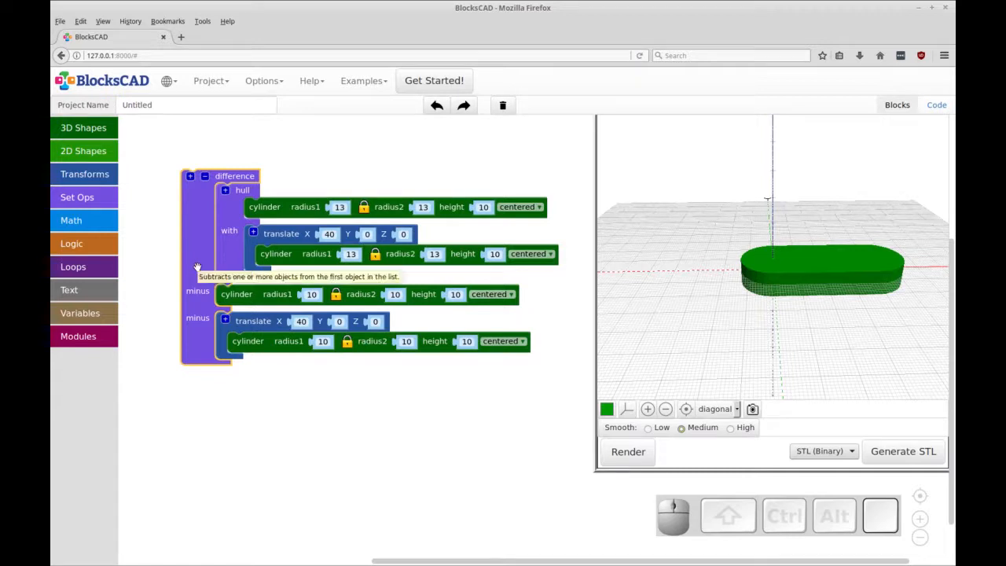
{"action": "left_click", "coordinate": [936, 104]}
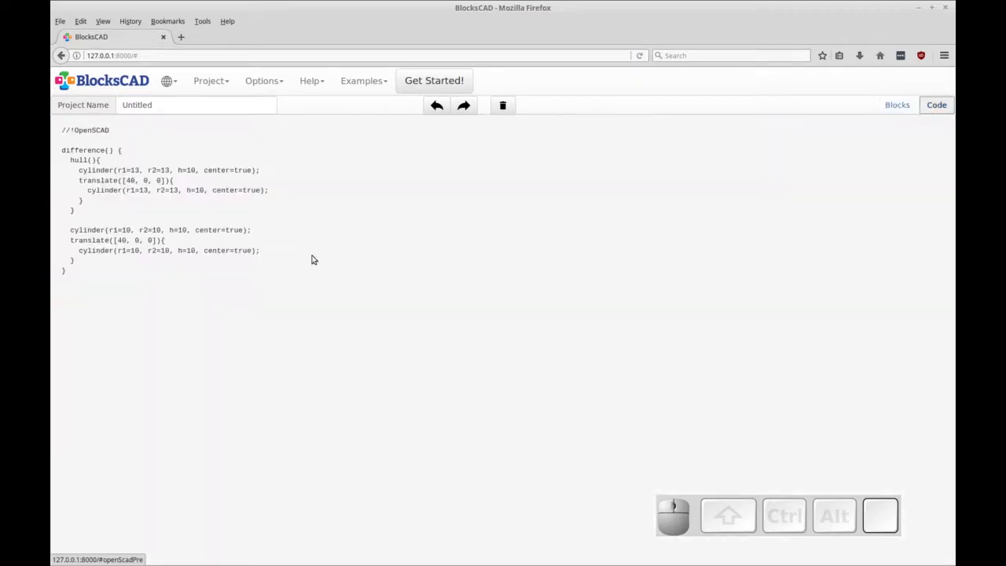
{"action": "double_click", "coordinate": [85, 151]}
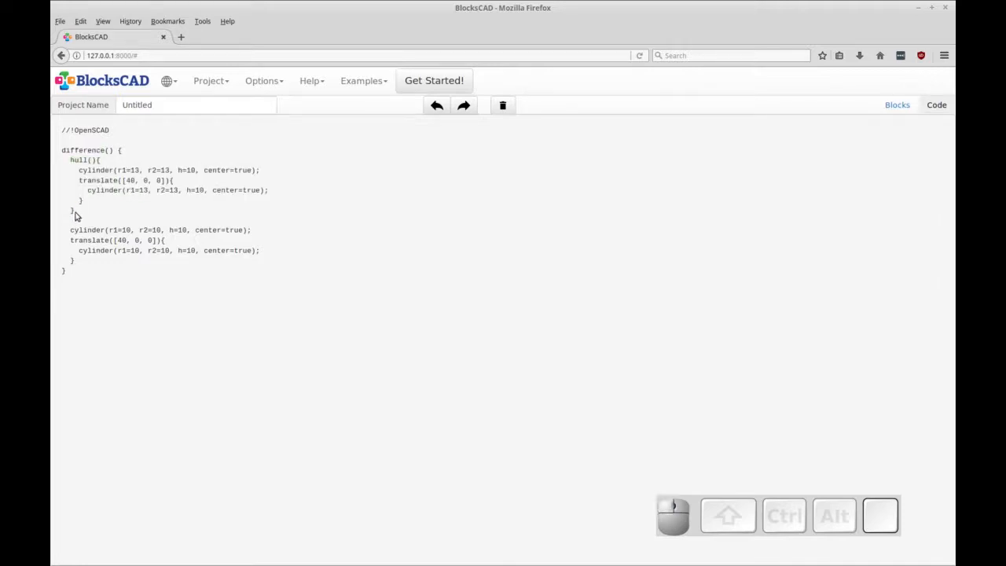
{"action": "left_click_drag", "start_coordinate": [71, 161], "coordinate": [75, 211]}
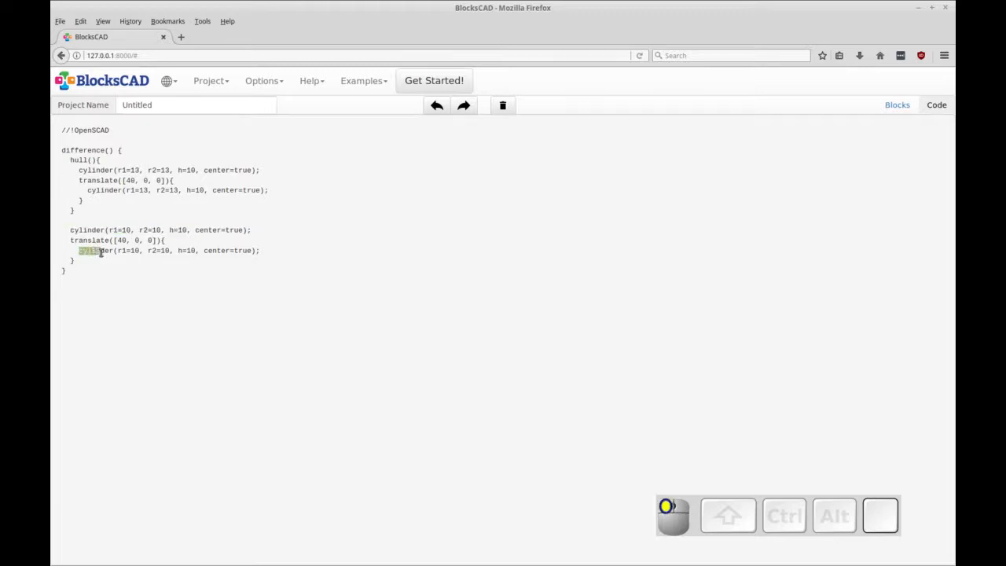
{"action": "left_click_drag", "start_coordinate": [97, 249], "coordinate": [71, 238]}
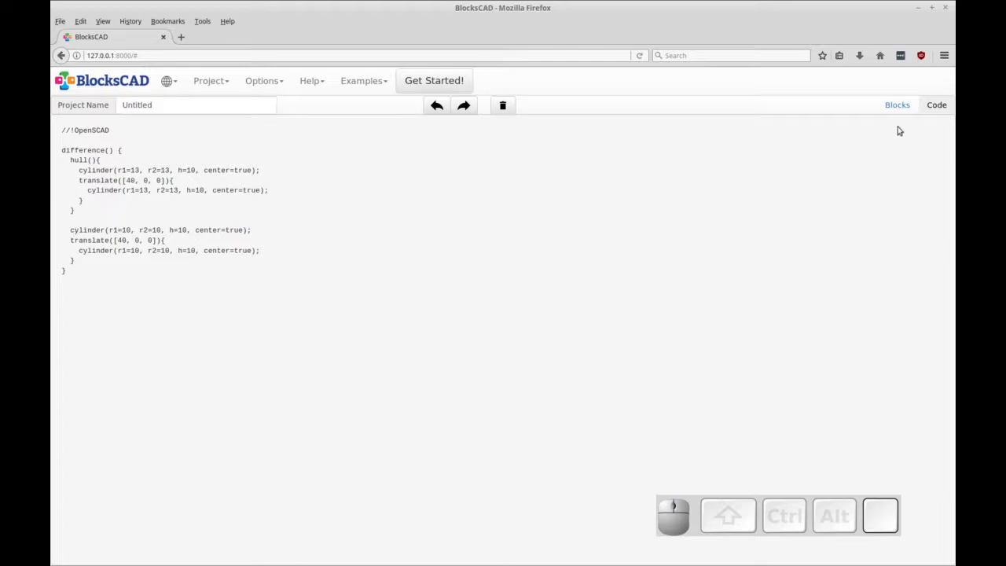
{"action": "left_click", "coordinate": [896, 103]}
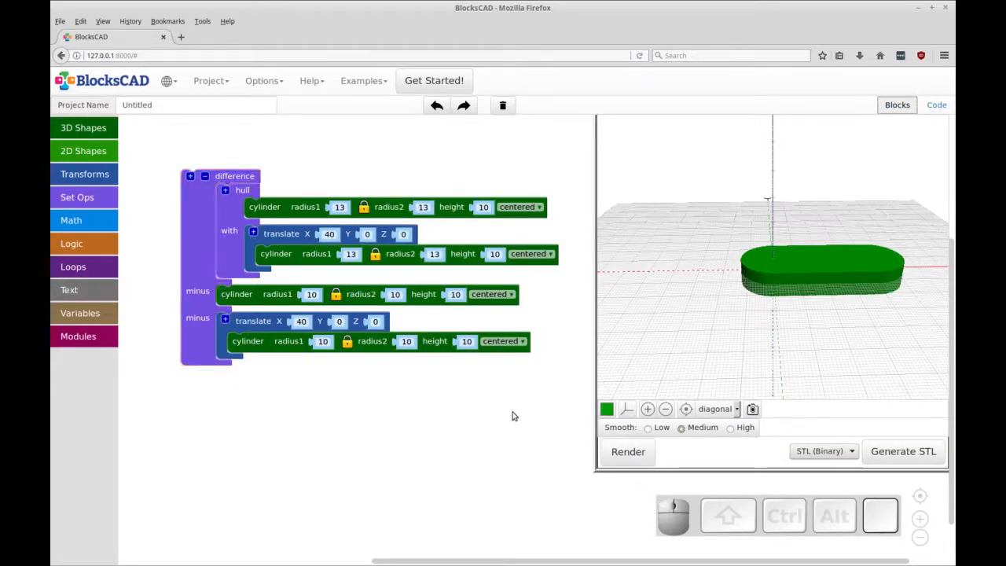
{"action": "mouse_move", "coordinate": [190, 245]}
{"action": "type", "text": "11"}
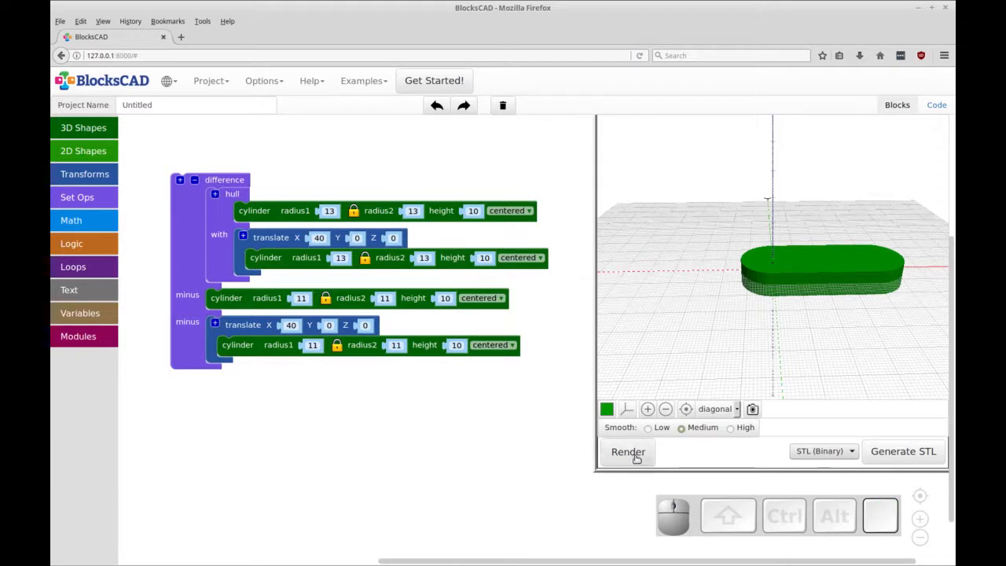
- Render the slab with two radius-11 through-holes
{"action": "left_click", "coordinate": [627, 451]}
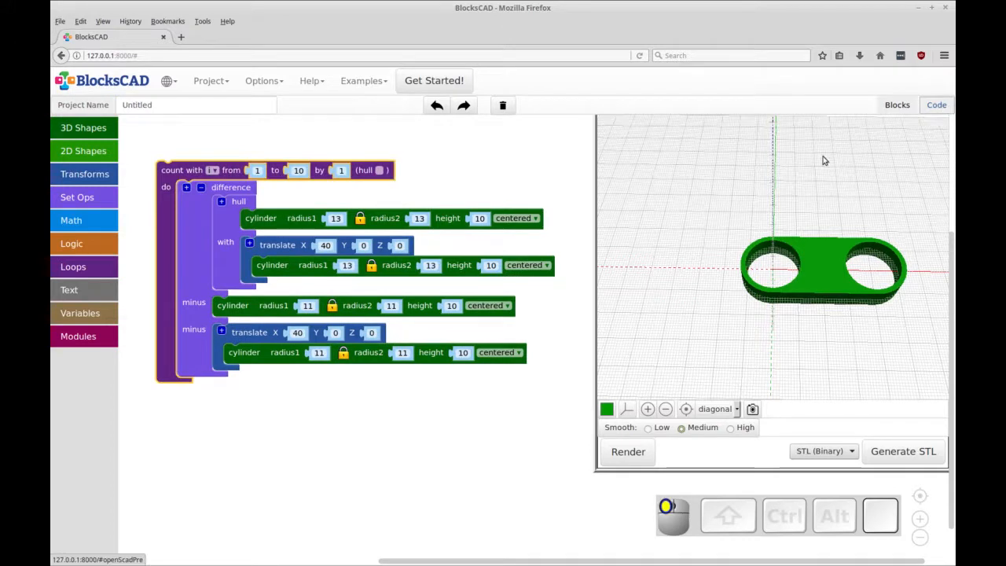
- Confirm in the Code view that a for loop from 1 to 10 wraps the difference
{"action": "left_click", "coordinate": [936, 103]}
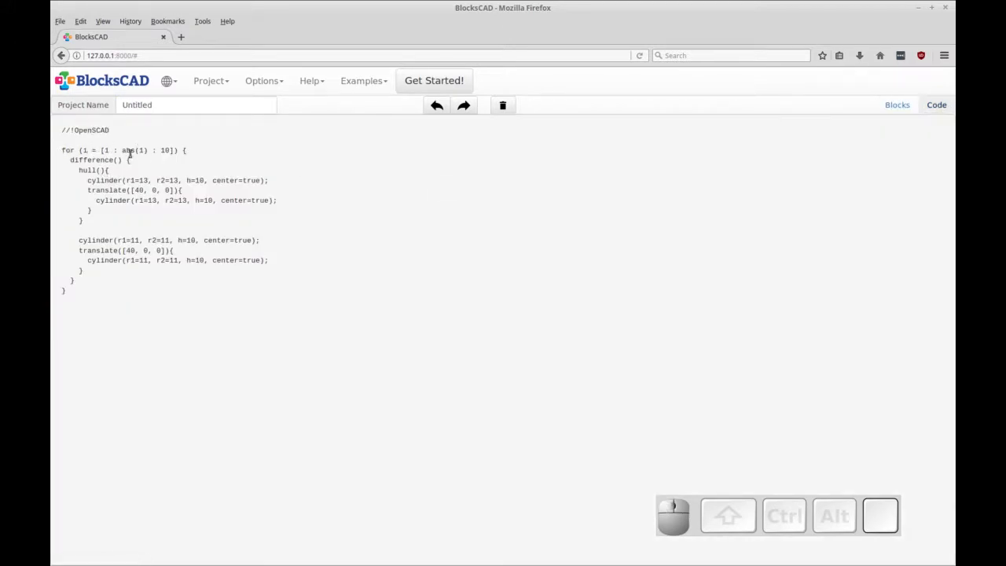
{"action": "double_click", "coordinate": [129, 151]}
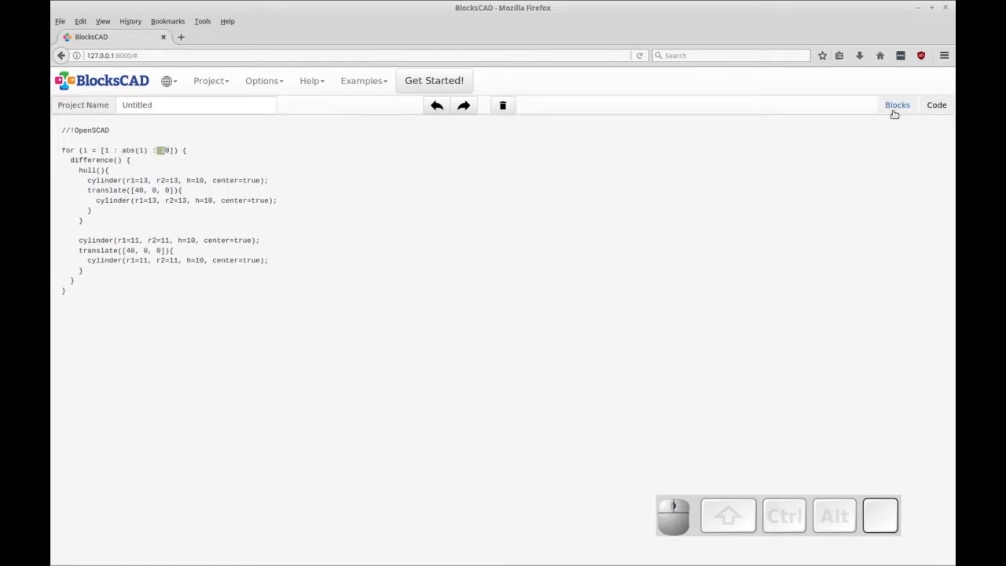
{"action": "left_click", "coordinate": [896, 104]}
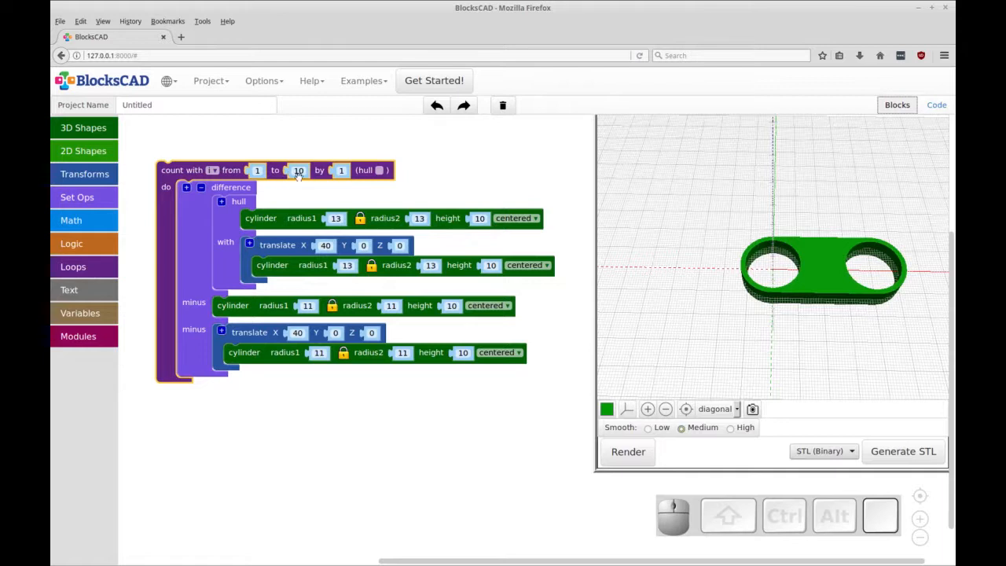
- Set the count loop to run from 1 to 3 by 120
{"action": "triple_click", "coordinate": [299, 169]}
{"action": "type", "text": "3"}
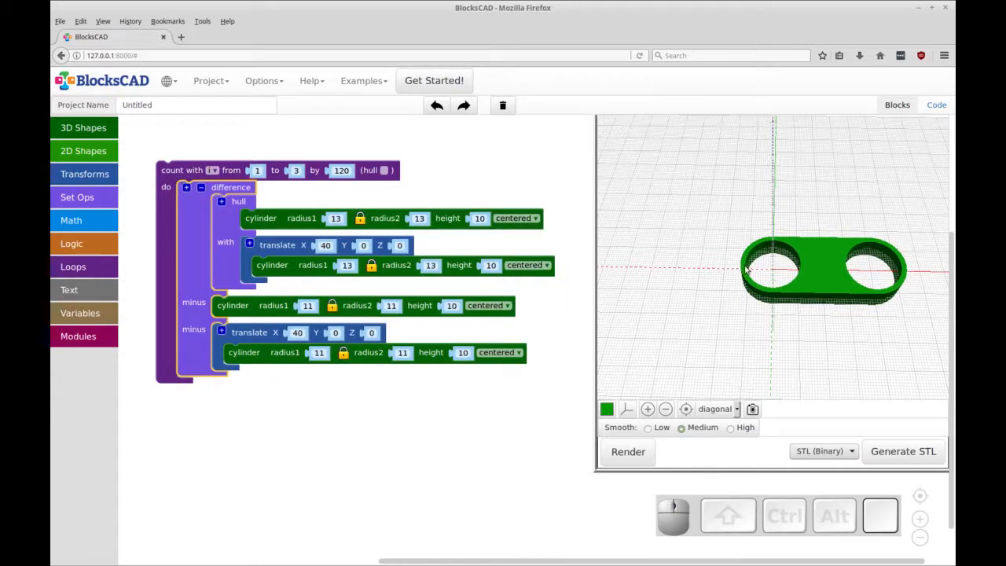
{"action": "mouse_move", "coordinate": [245, 145]}
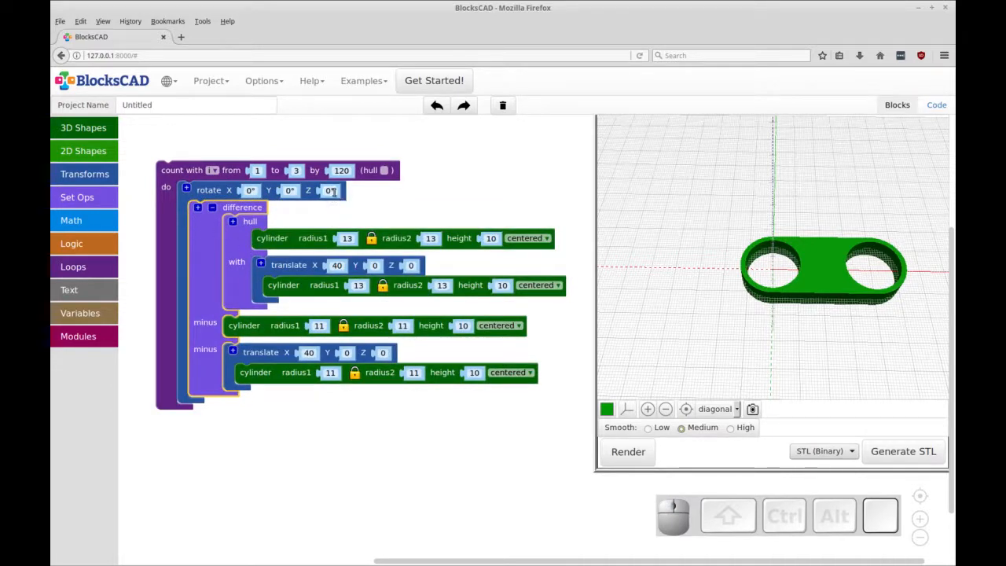
- Set the rotate block's Z angle to 60° around the difference inside the loop
{"action": "left_click", "coordinate": [330, 190]}
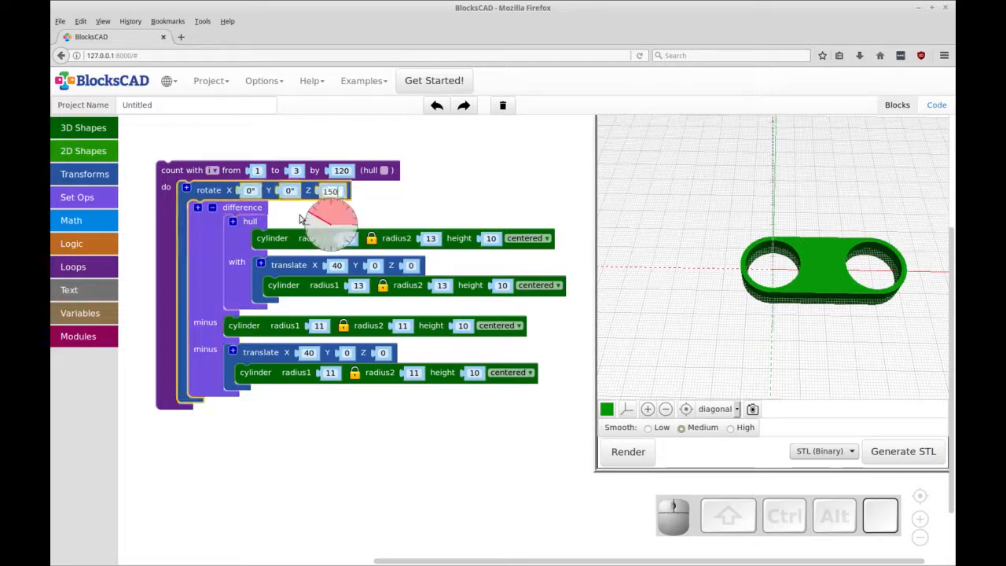
{"action": "left_click", "coordinate": [328, 192]}
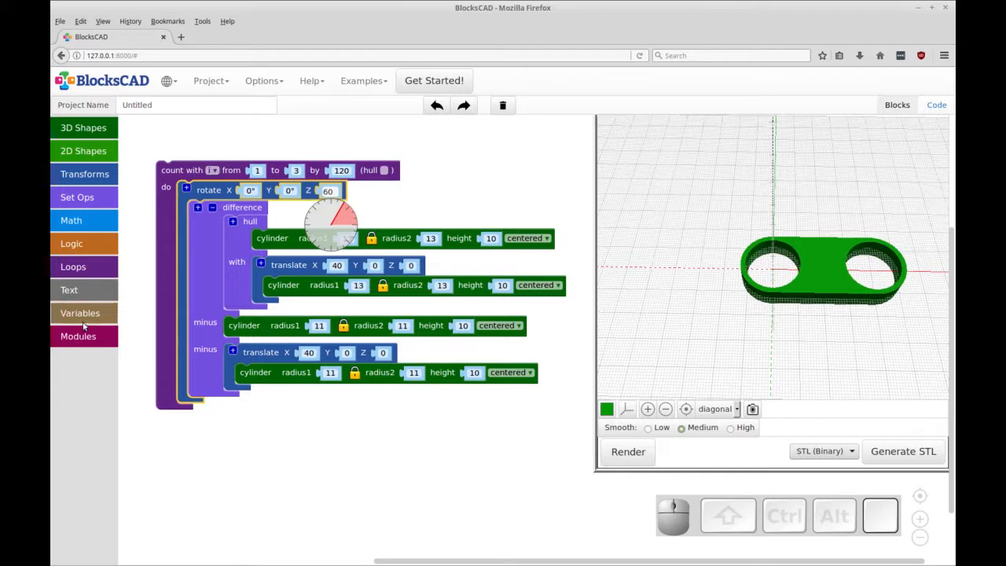
{"action": "left_click", "coordinate": [80, 313]}
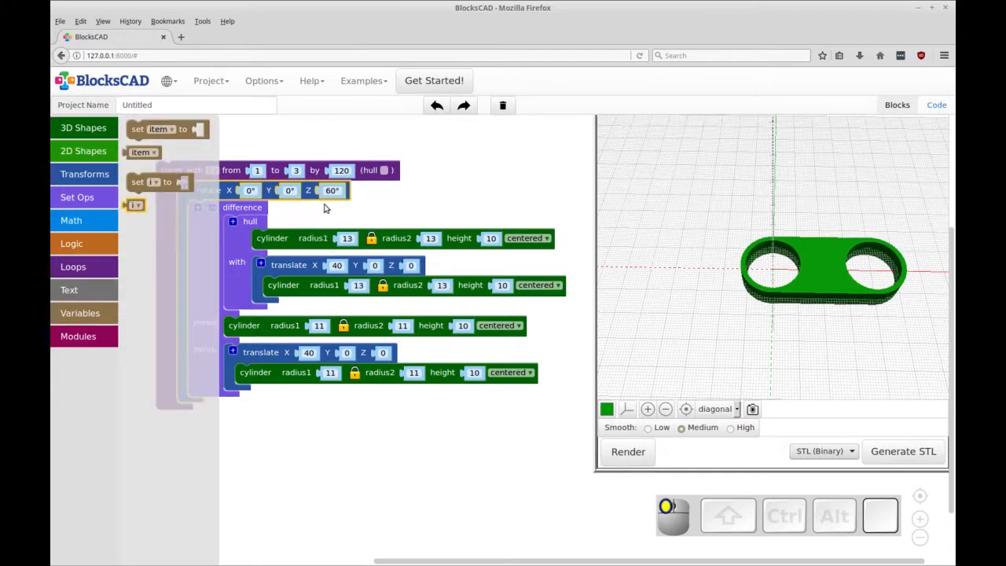